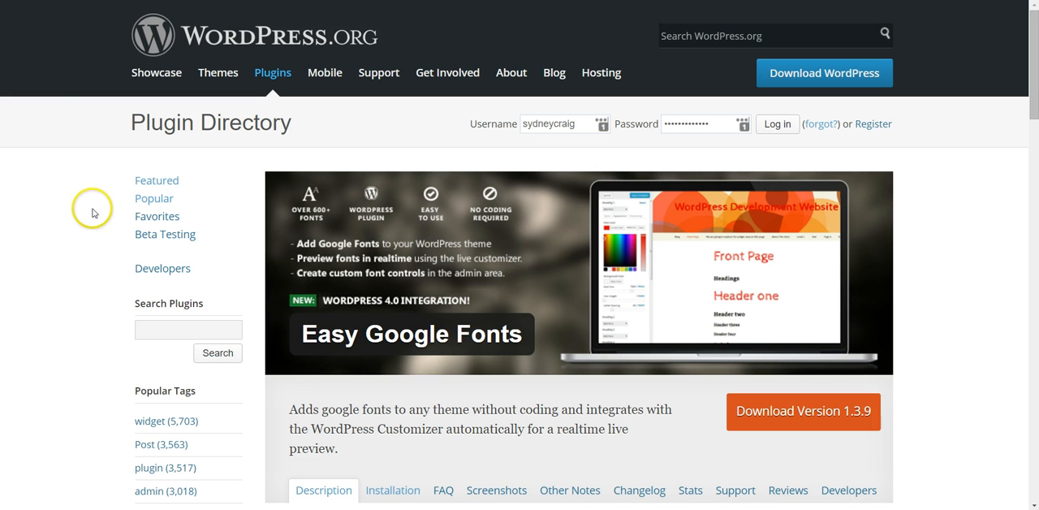
mouse_move(104, 211)
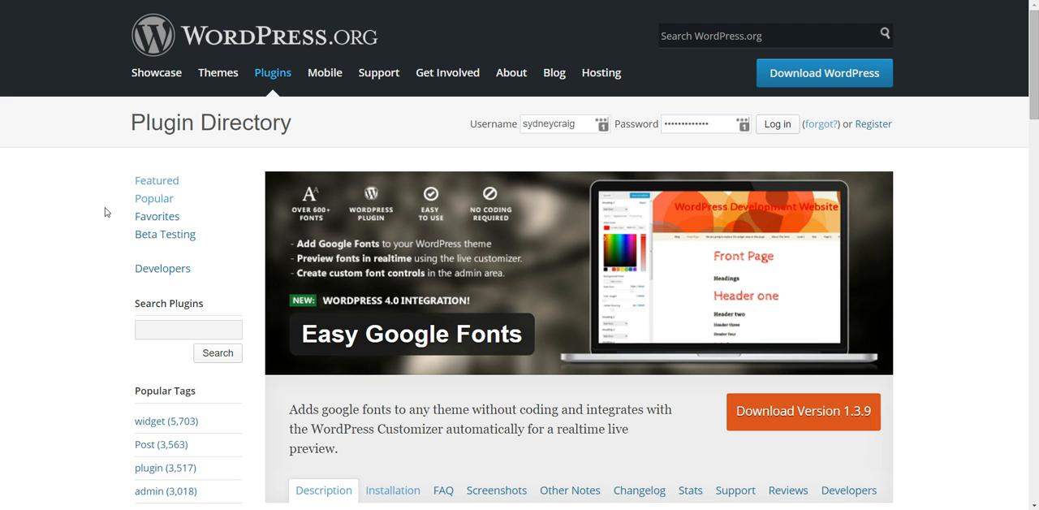
Search the Add New plugins page for 'easy goog'.
scroll("down", 3)
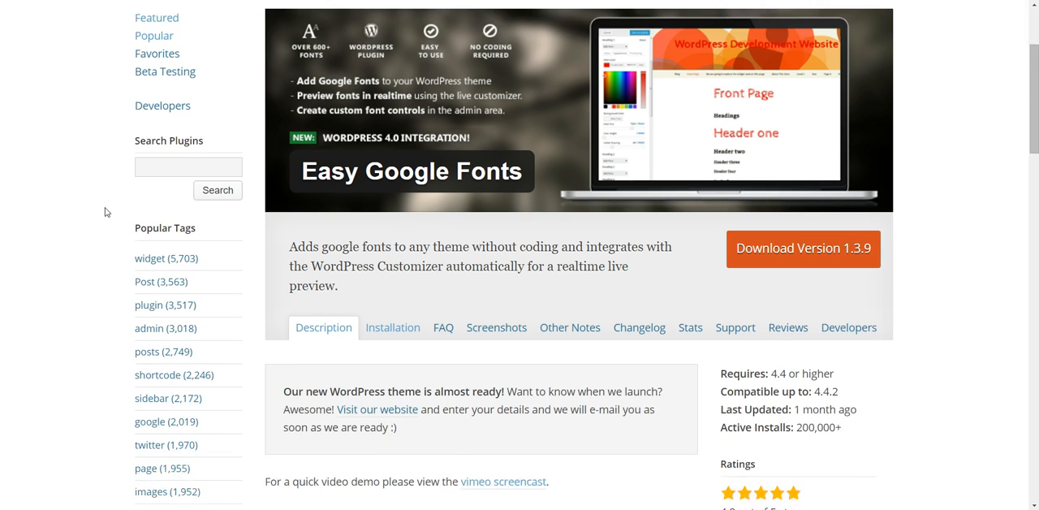
scroll("down", 3)
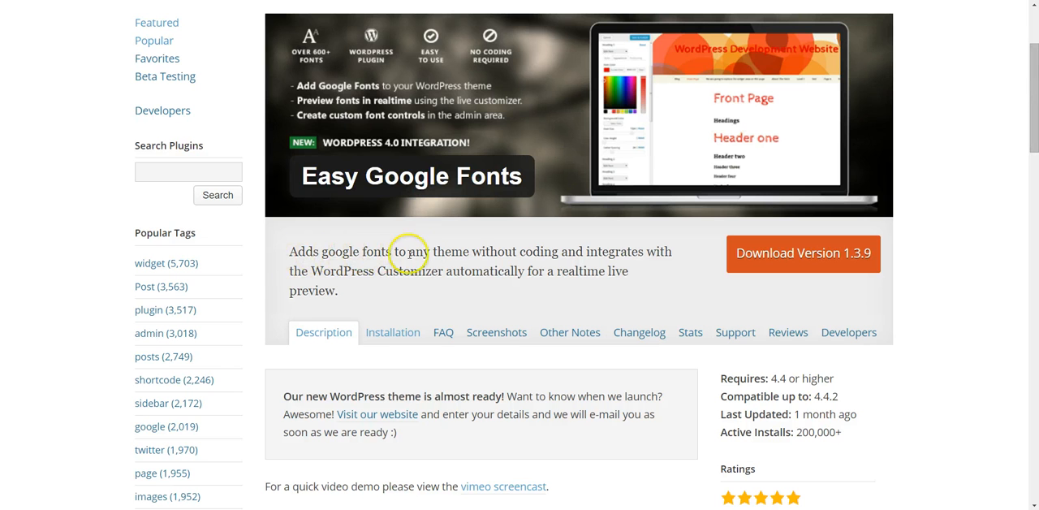
mouse_move(661, 252)
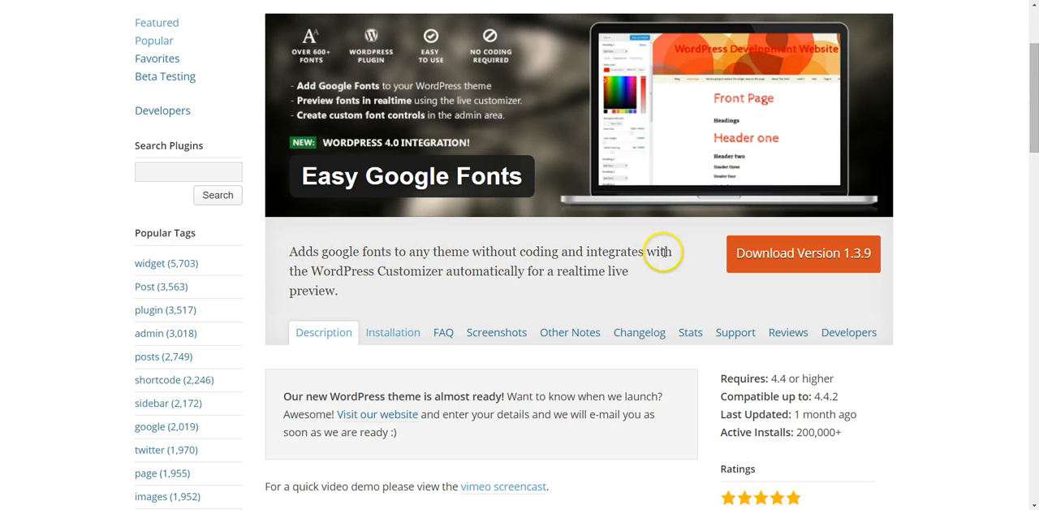
mouse_move(498, 271)
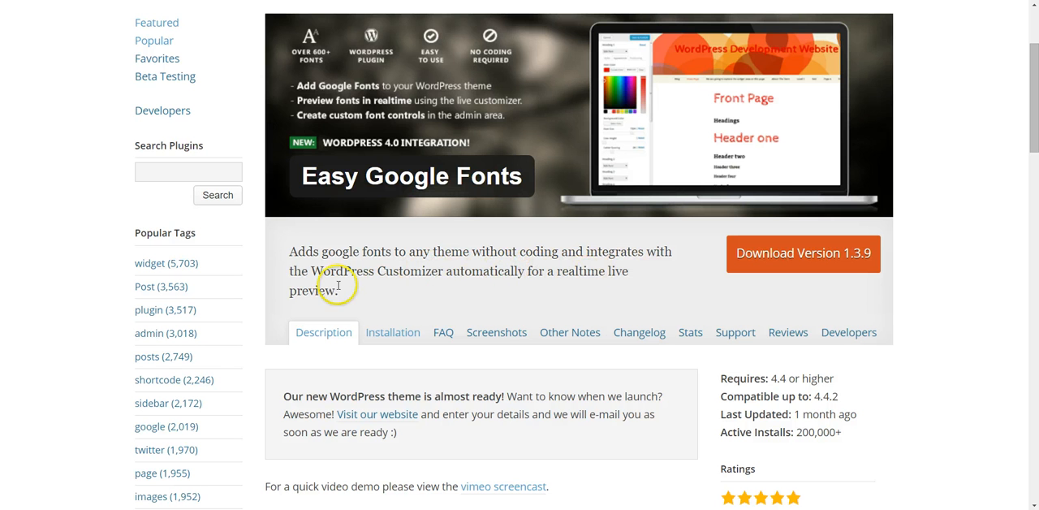
scroll("down", 3)
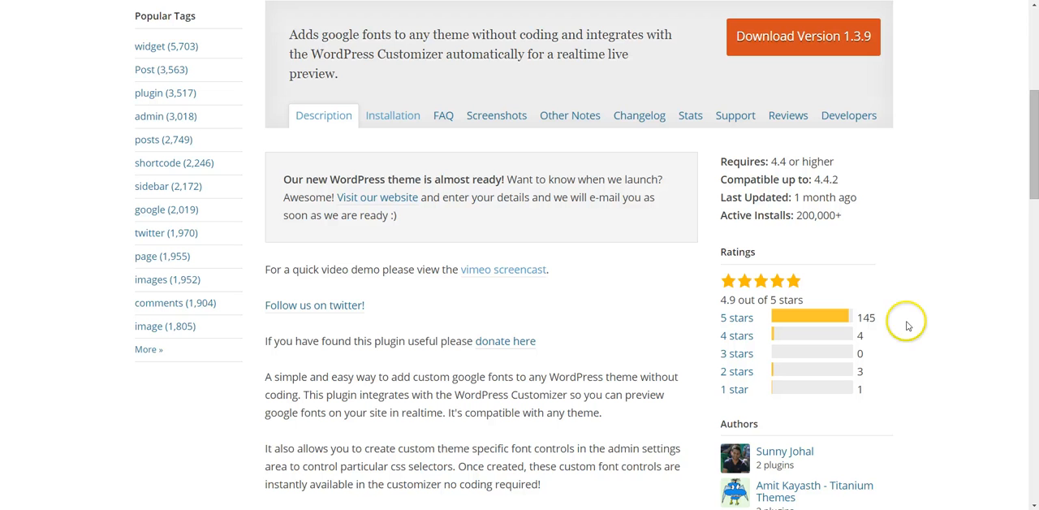
mouse_move(882, 324)
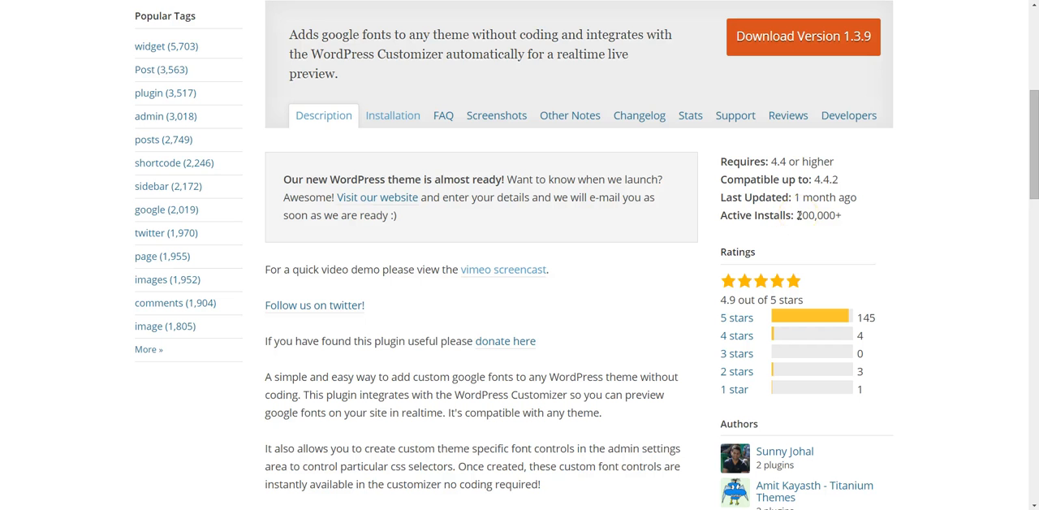
mouse_move(790, 197)
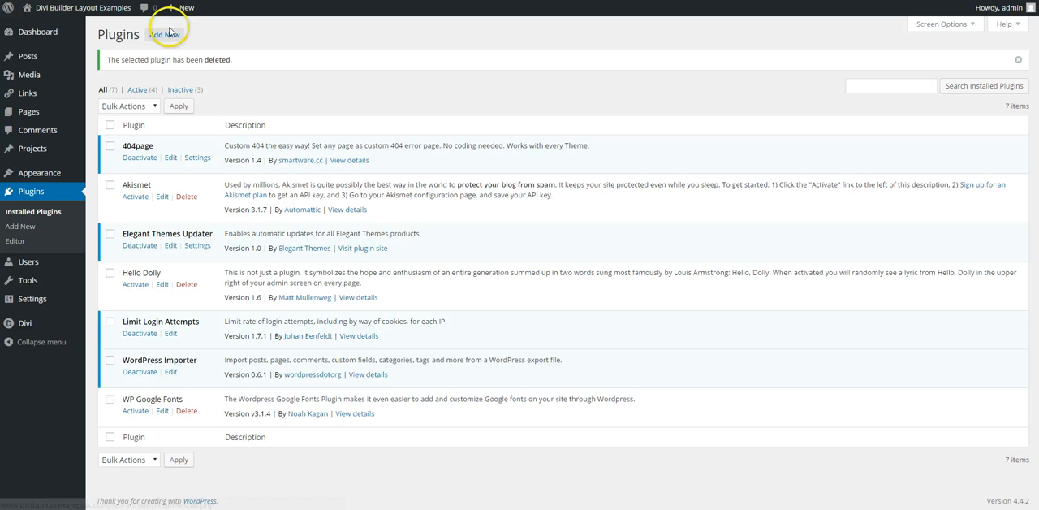
left_click(165, 32)
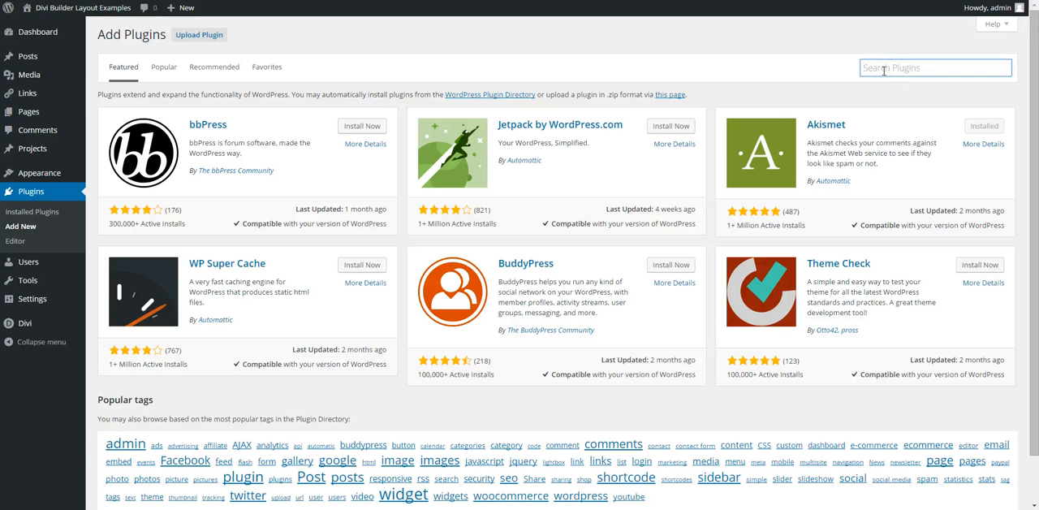
type("easy goog")
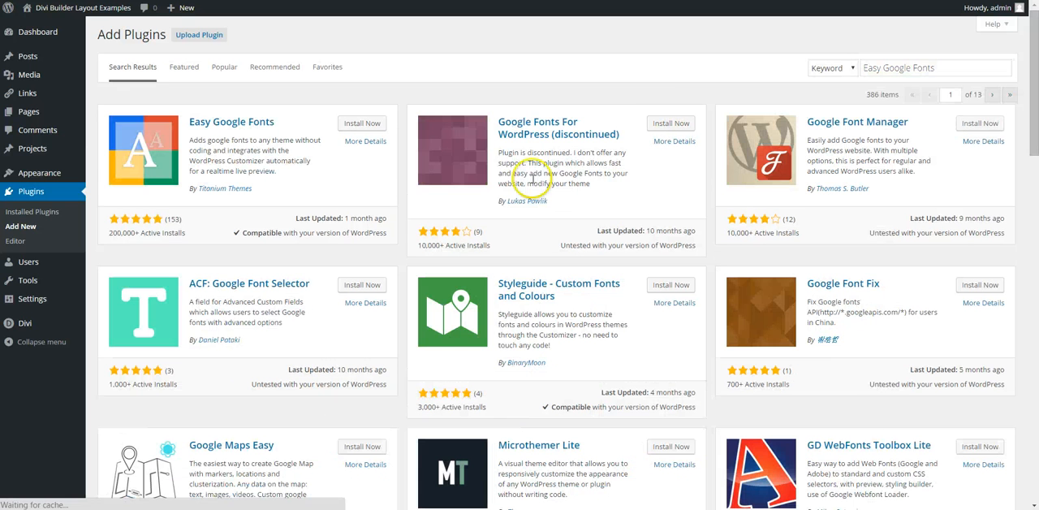
Install the Easy Google Fonts 1.3.9 plugin and activate it.
left_click(361, 123)
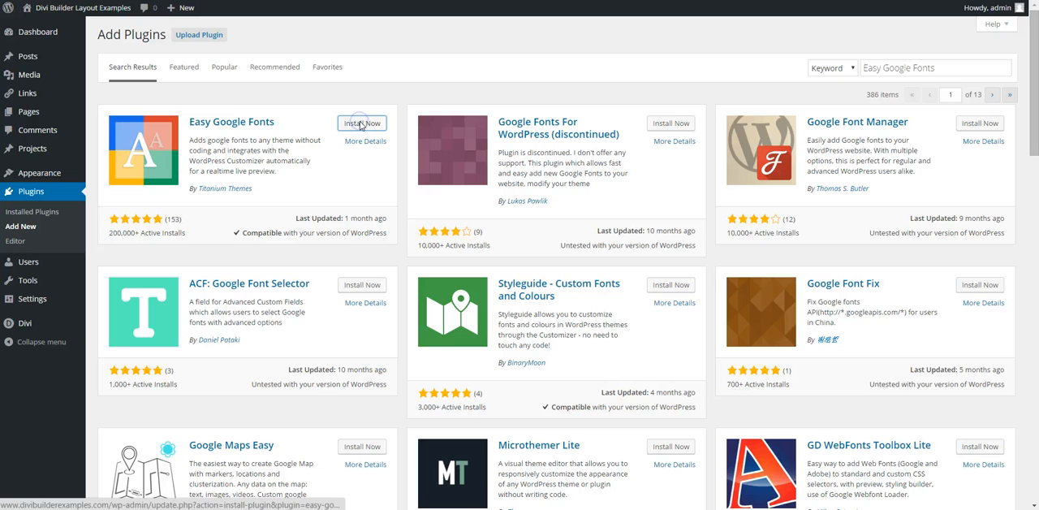
left_click(362, 123)
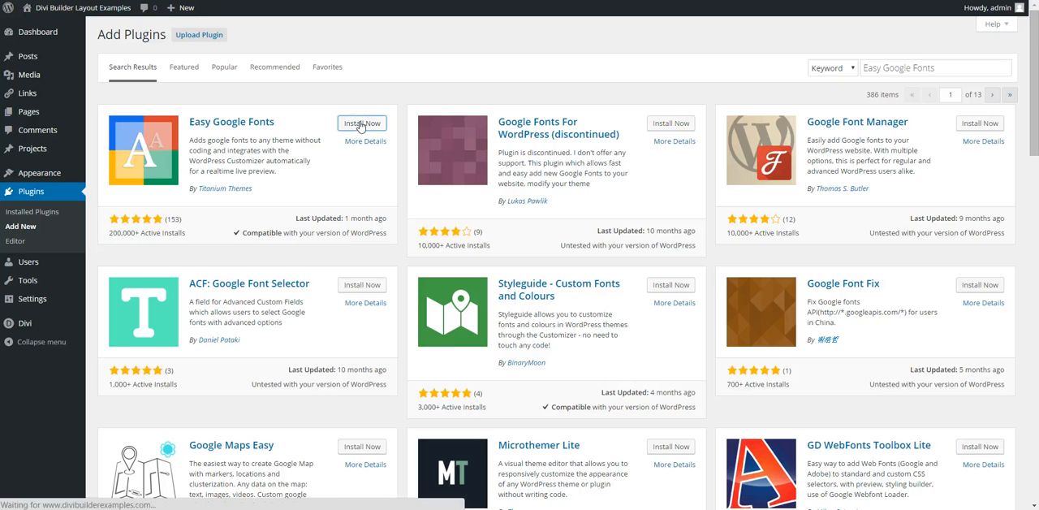
left_click(361, 123)
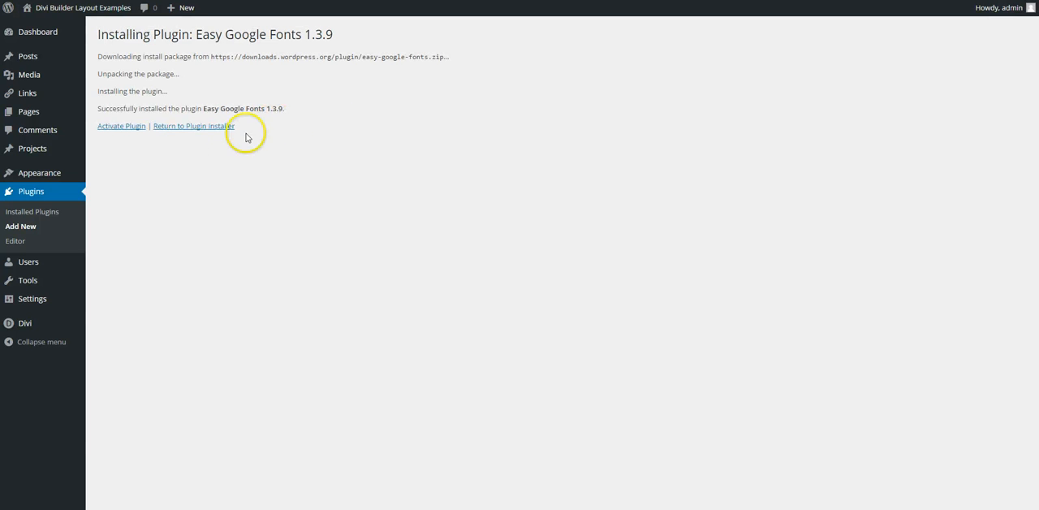
mouse_move(121, 130)
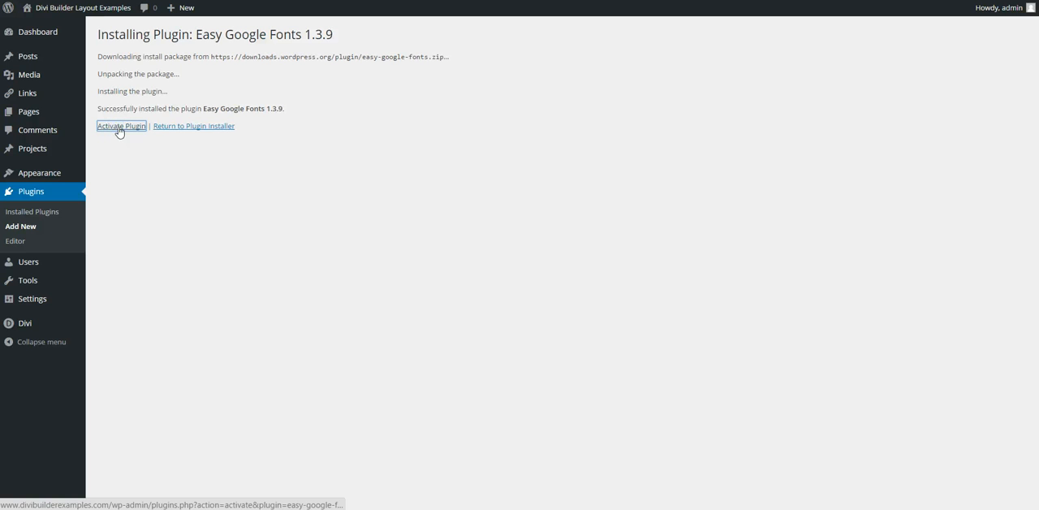
left_click(121, 127)
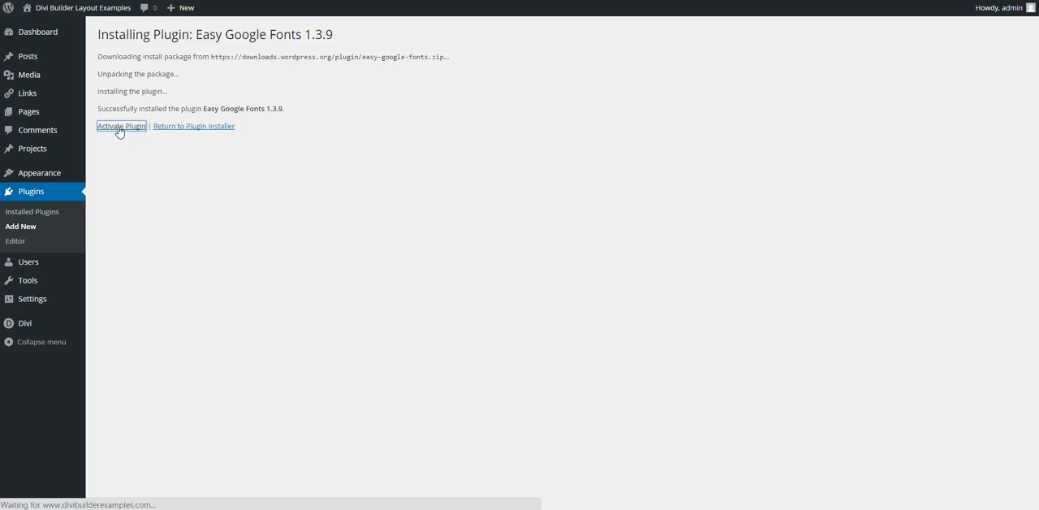
left_click(121, 126)
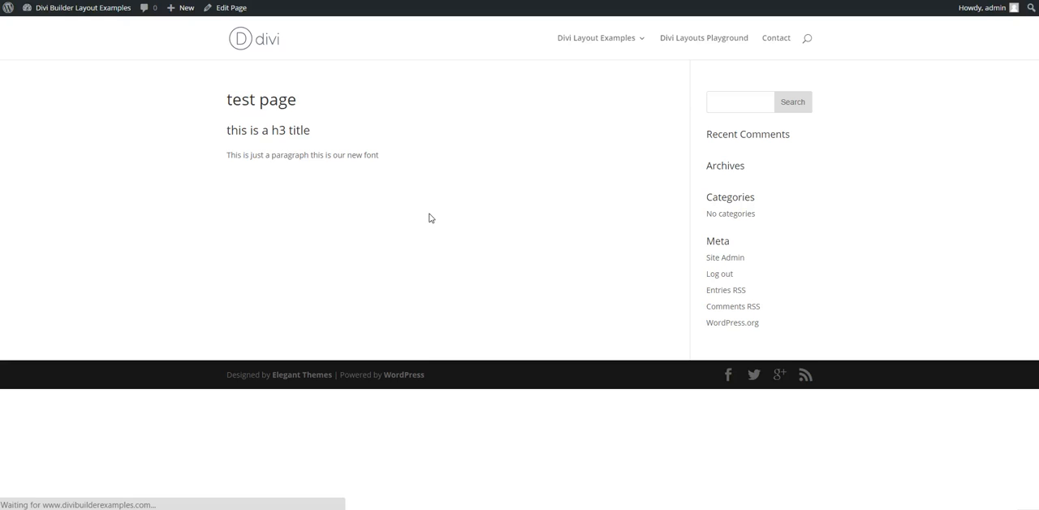
mouse_move(480, 203)
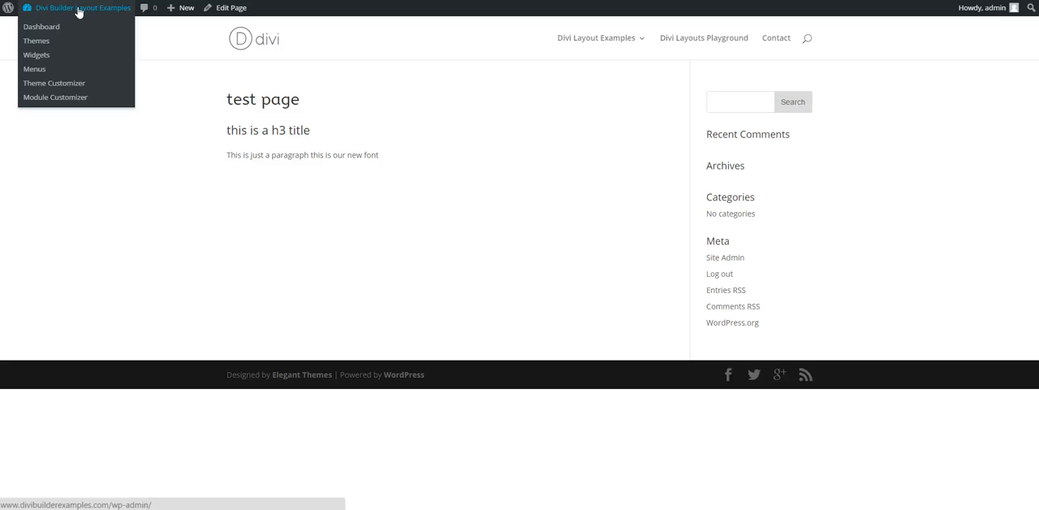
Open the Theme Customizer from the site name menu in the admin bar.
left_click(54, 82)
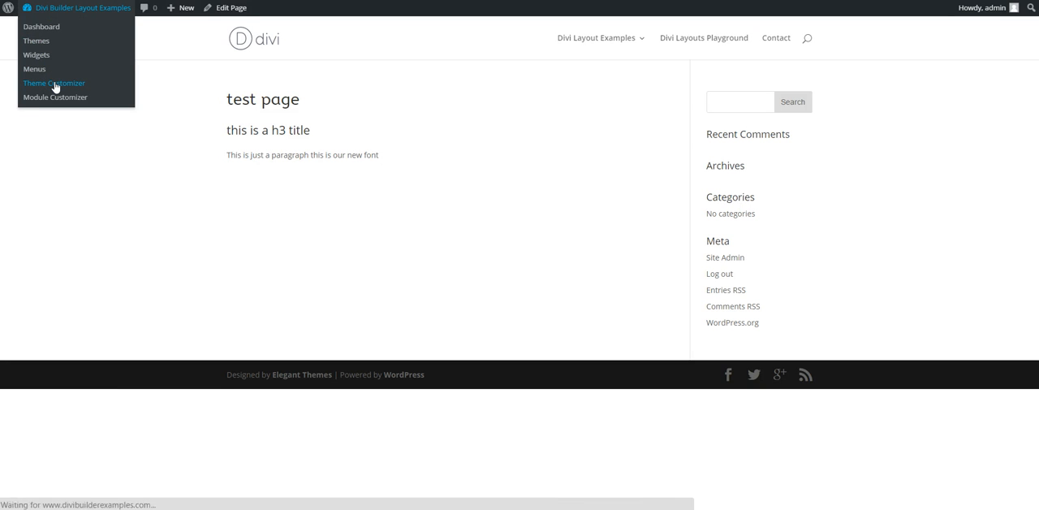
left_click(52, 83)
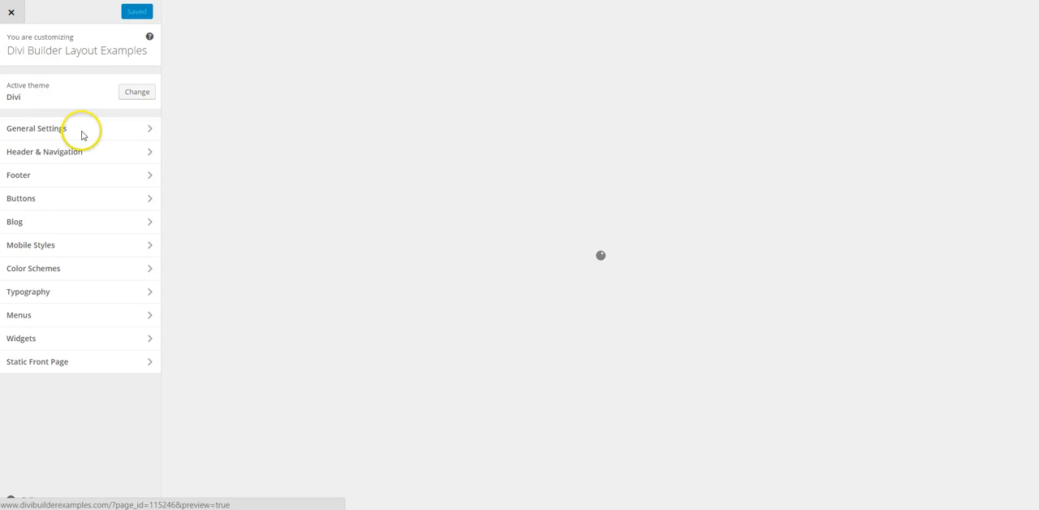
Open General Settings > Typography and browse the Header Font list, leaving it Default.
left_click(77, 128)
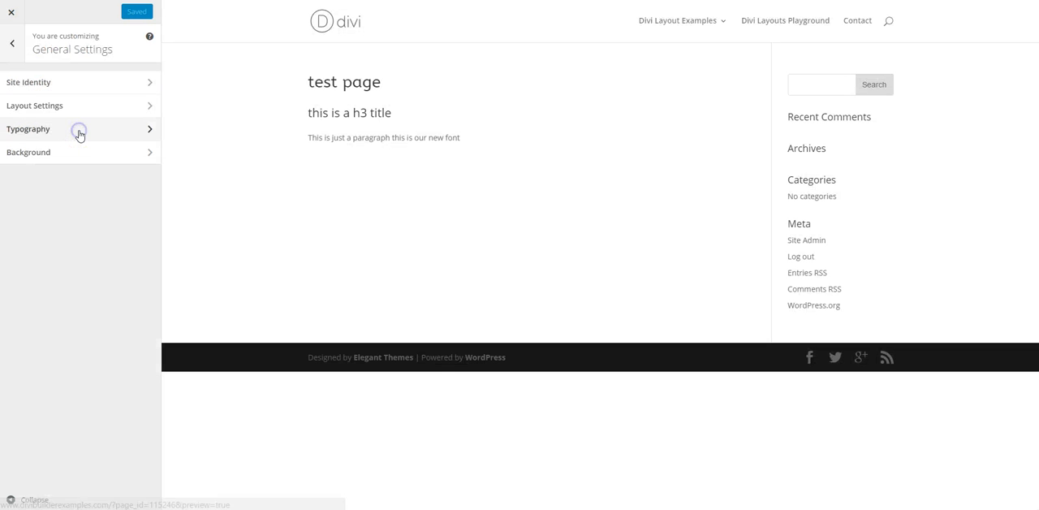
left_click(77, 128)
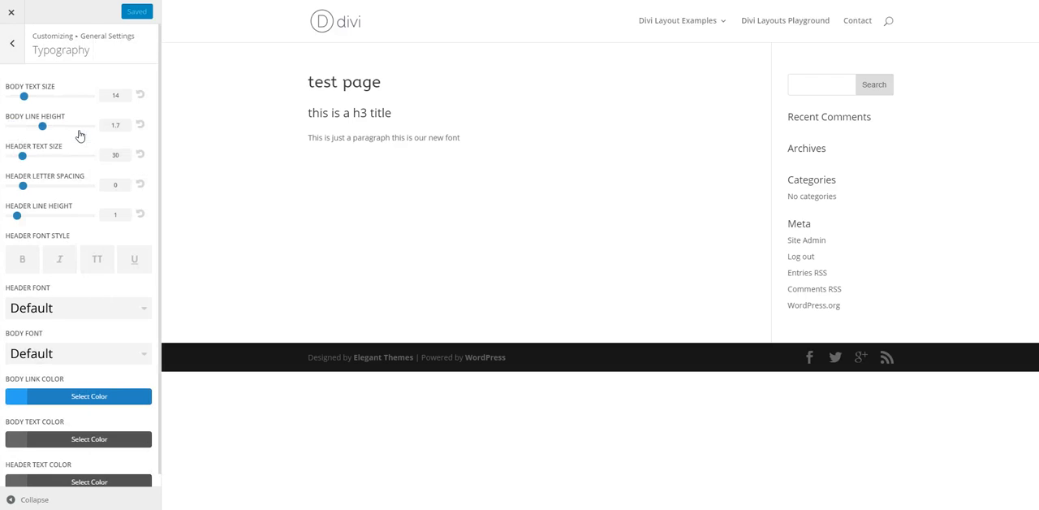
left_click(78, 308)
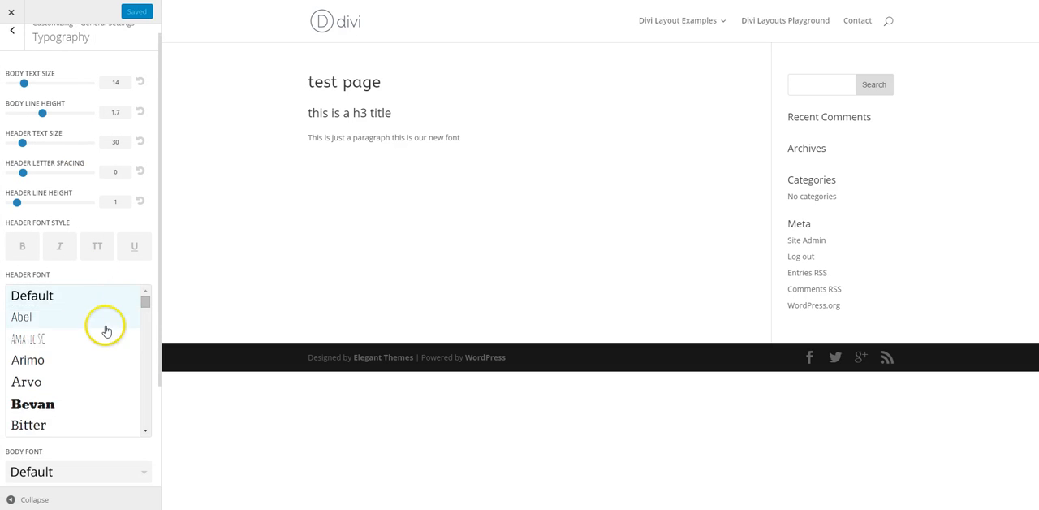
scroll("down", 3)
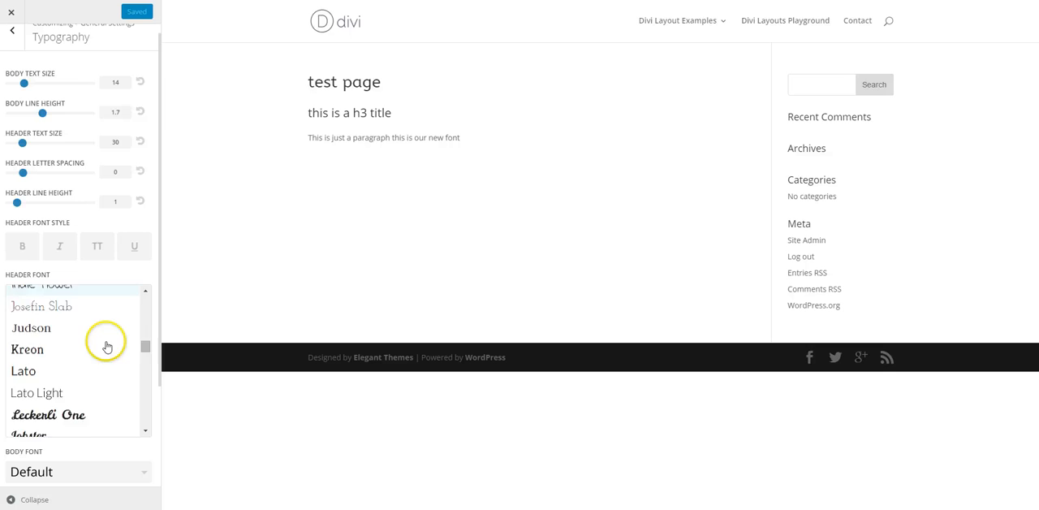
scroll("down", 3)
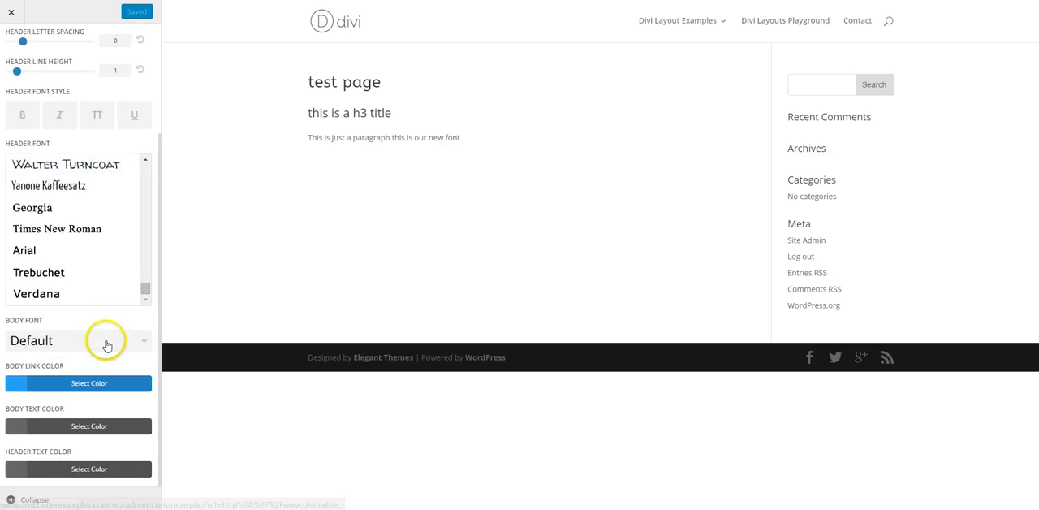
scroll("down", 3)
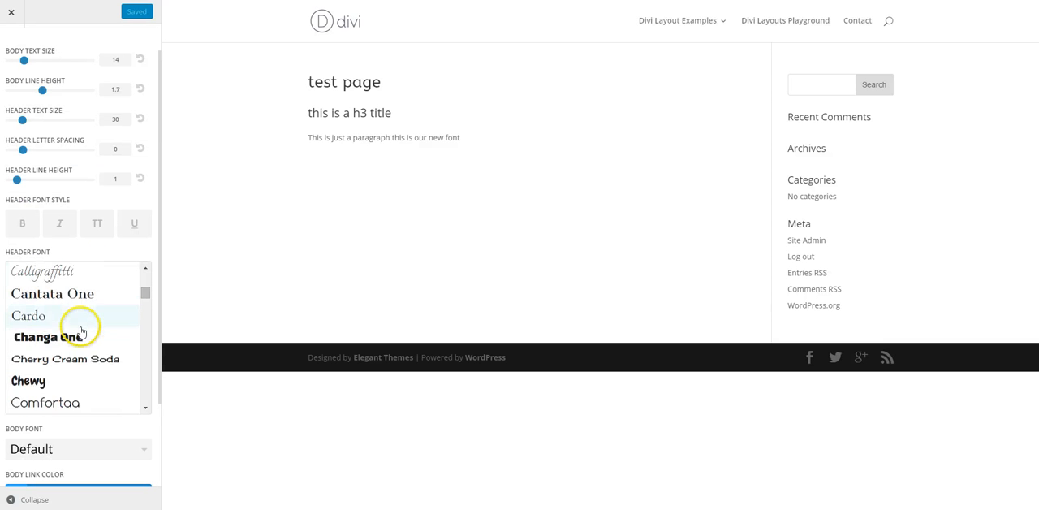
scroll("down", 3)
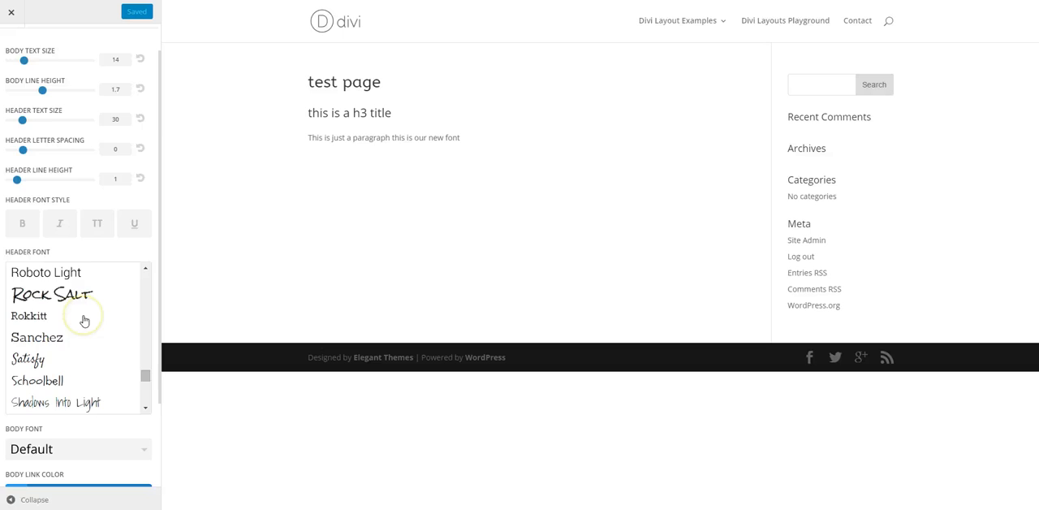
scroll("down", 3)
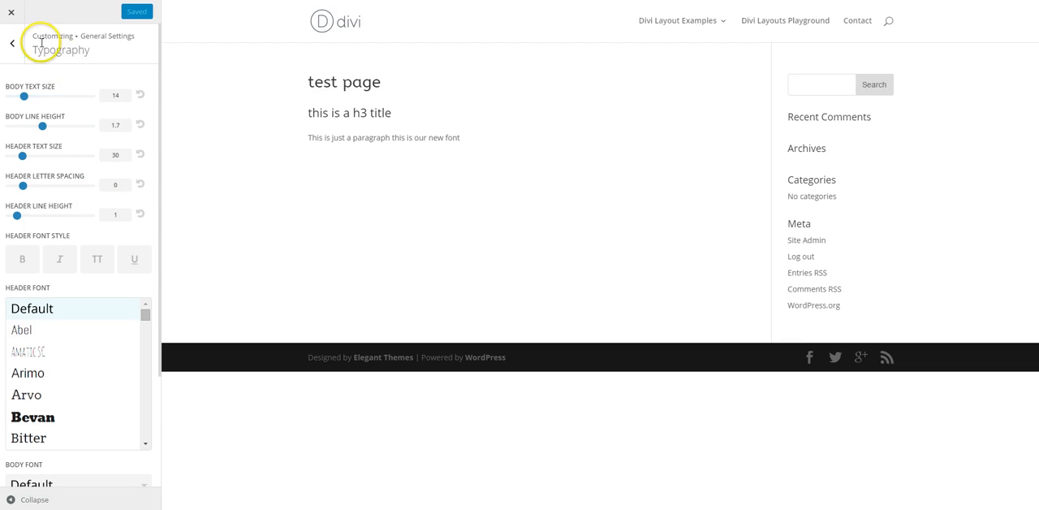
Return to the main Customizer sections and open Default Typography.
left_click(11, 42)
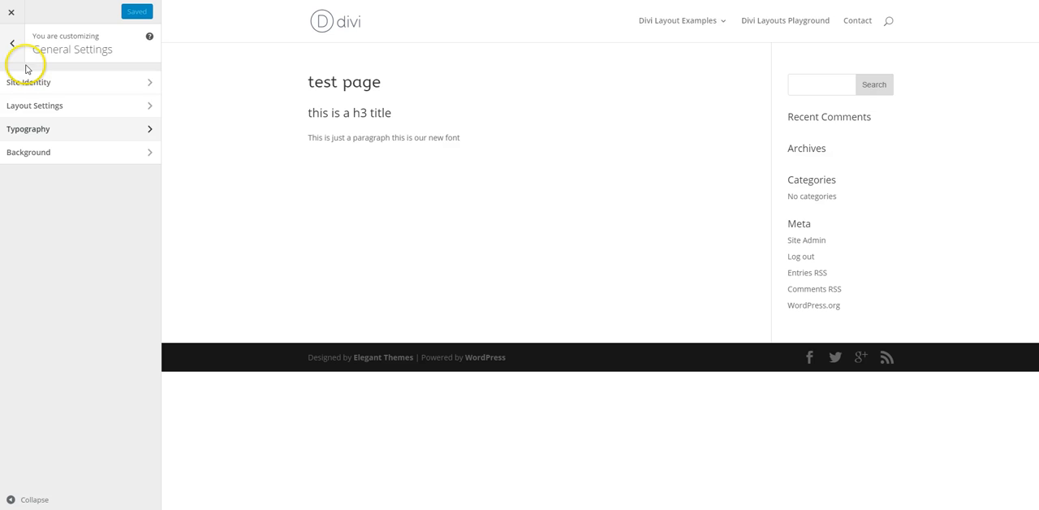
left_click(12, 41)
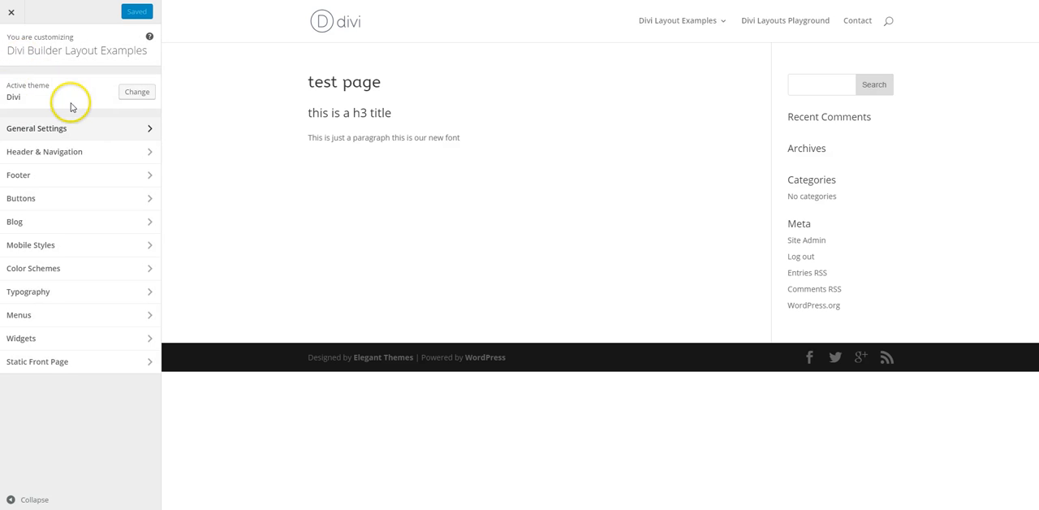
mouse_move(241, 106)
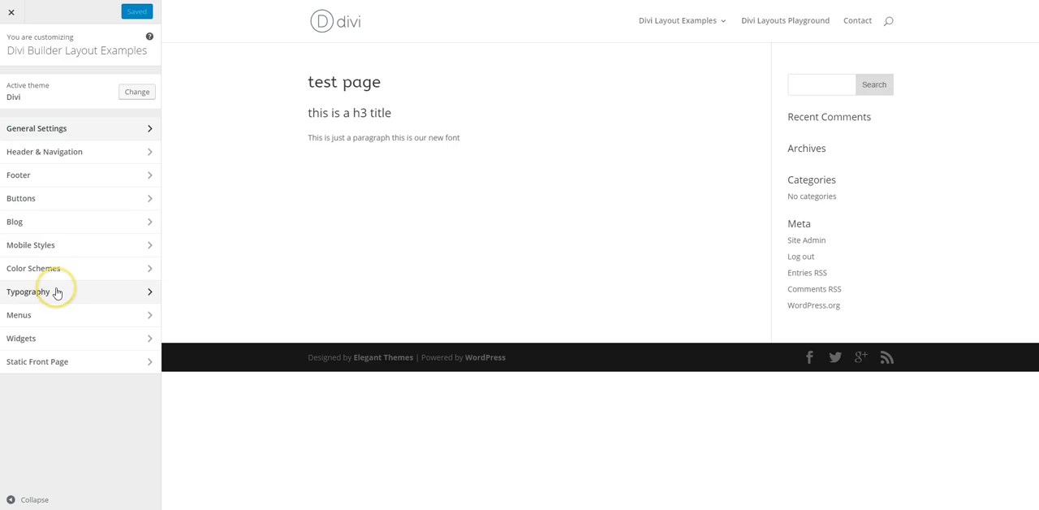
mouse_move(70, 295)
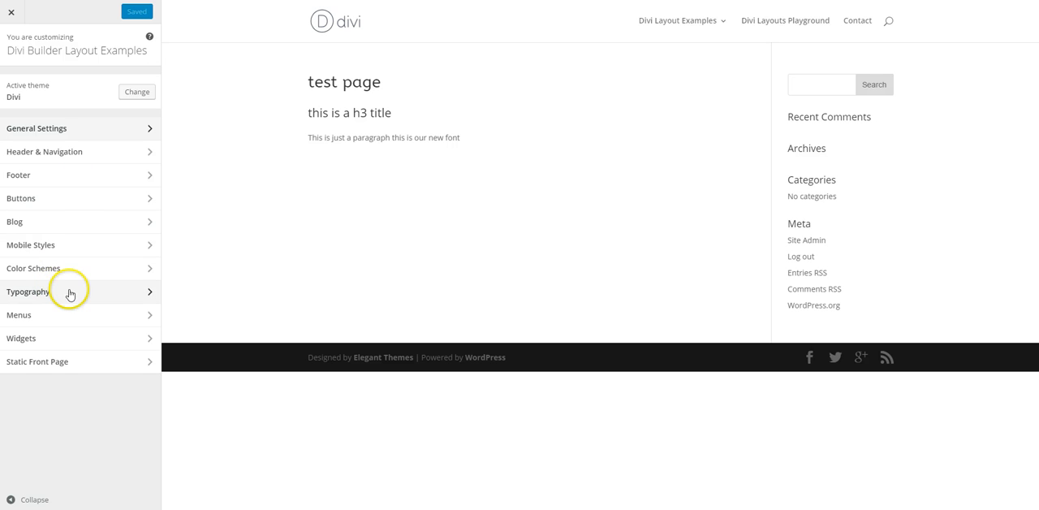
mouse_move(74, 294)
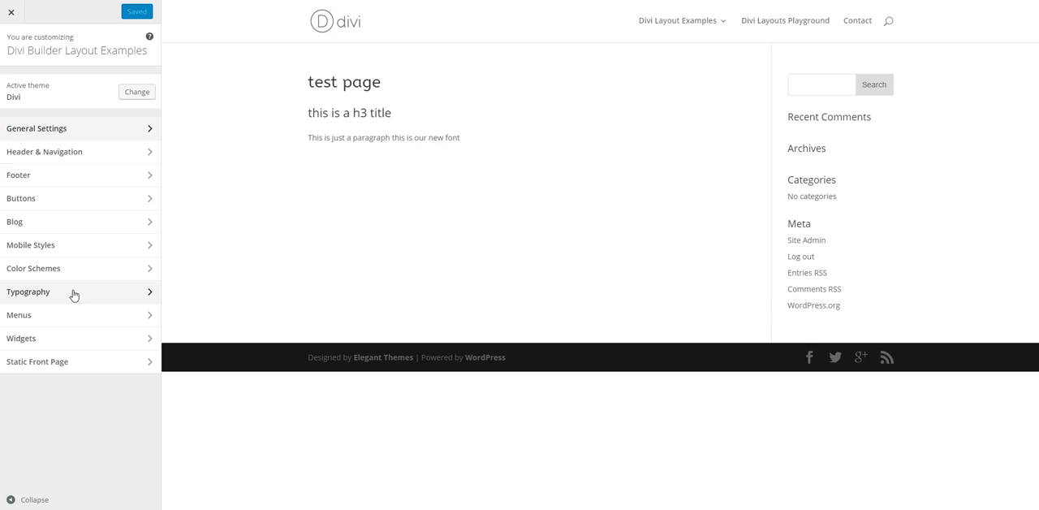
left_click(74, 292)
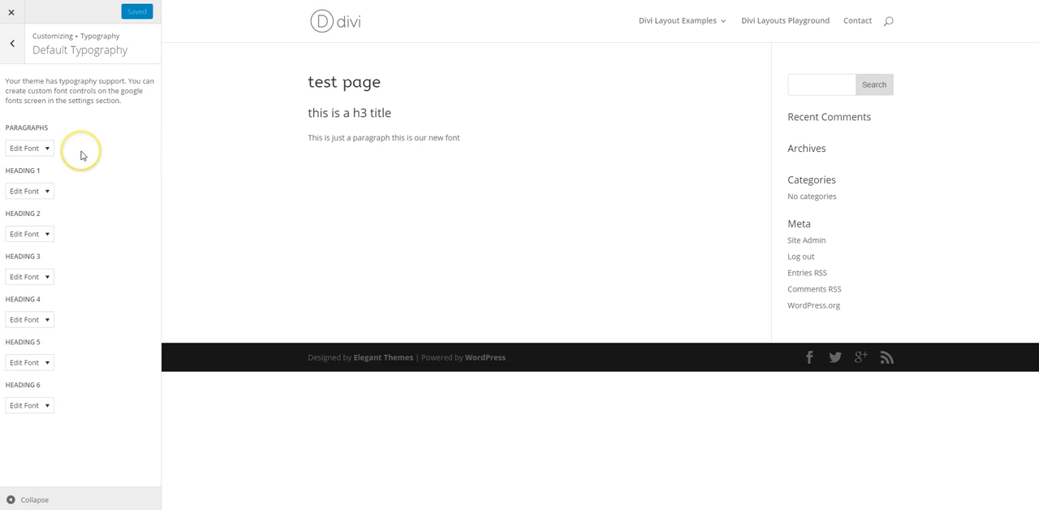
mouse_move(41, 152)
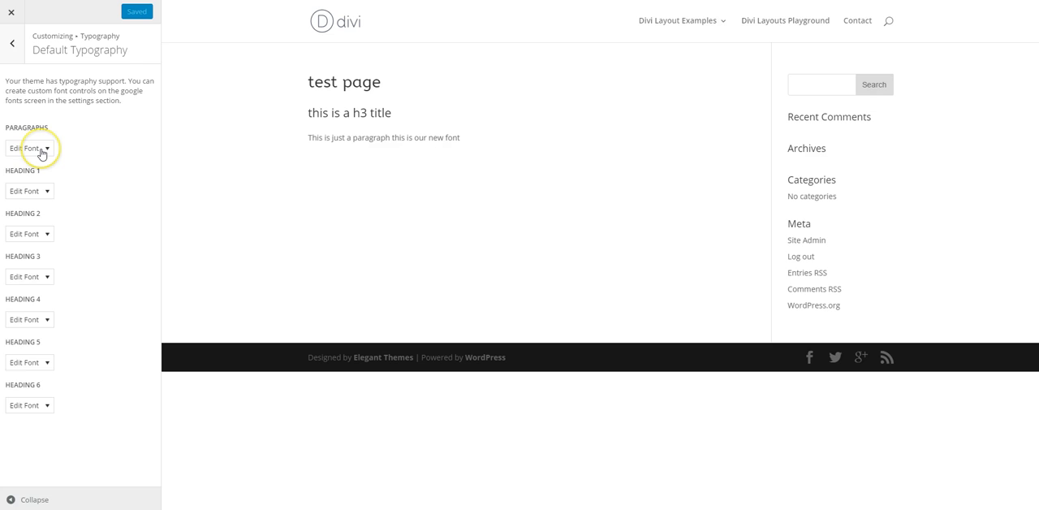
Expand the Paragraphs Edit Font options and show the Font Family list.
left_click(29, 148)
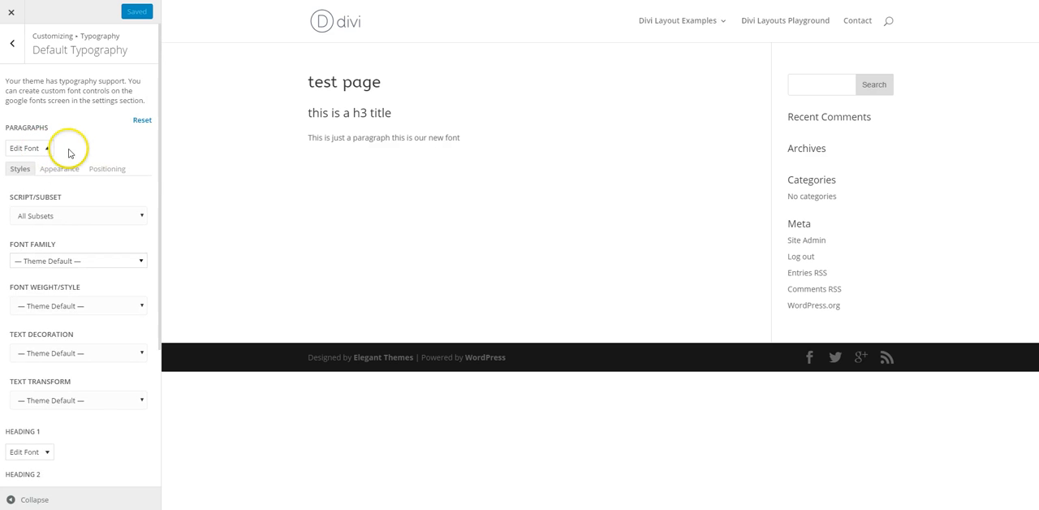
left_click(47, 148)
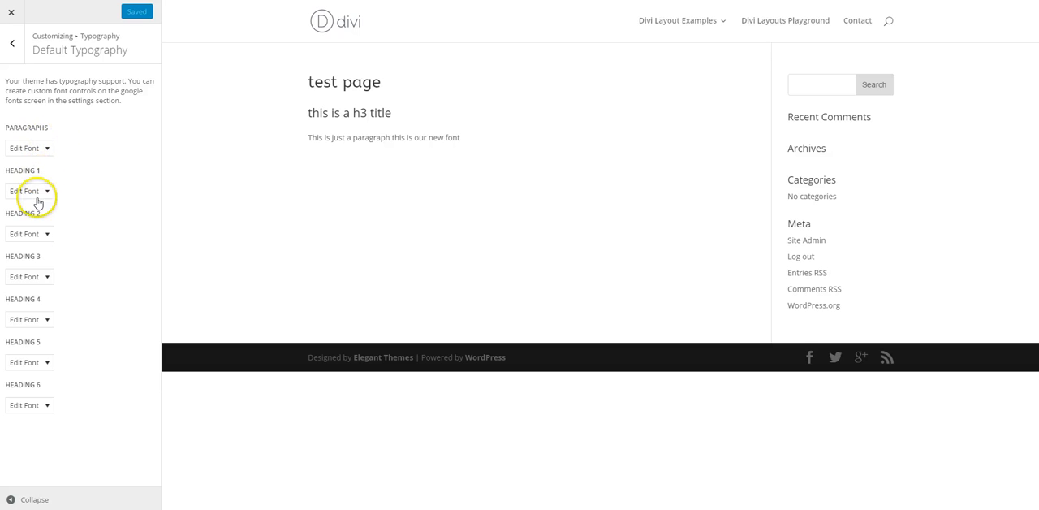
mouse_move(47, 149)
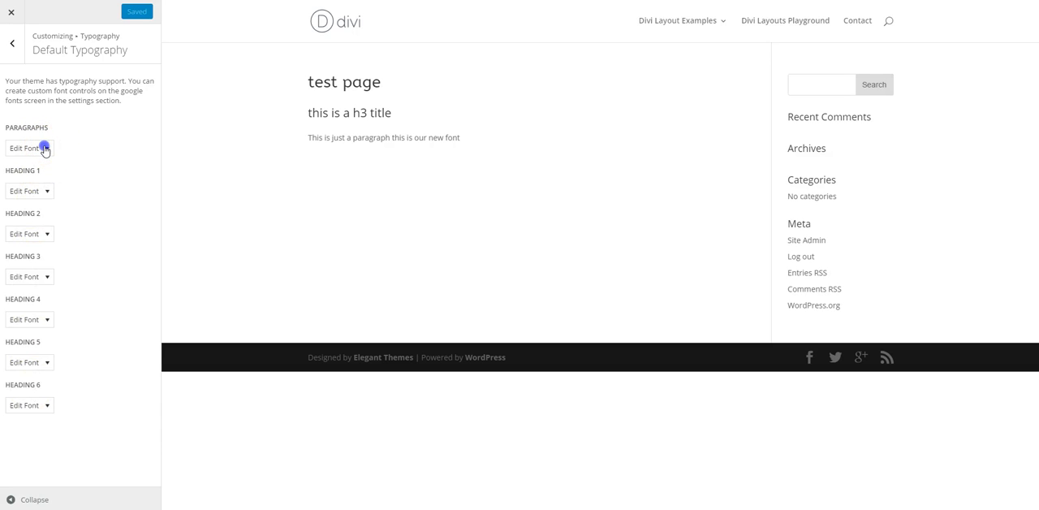
left_click(30, 147)
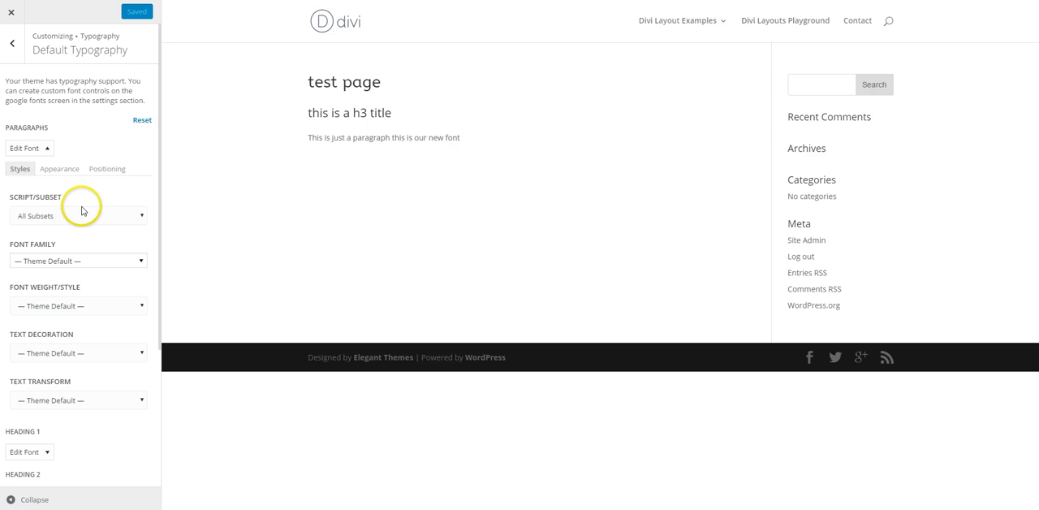
scroll("down", 3)
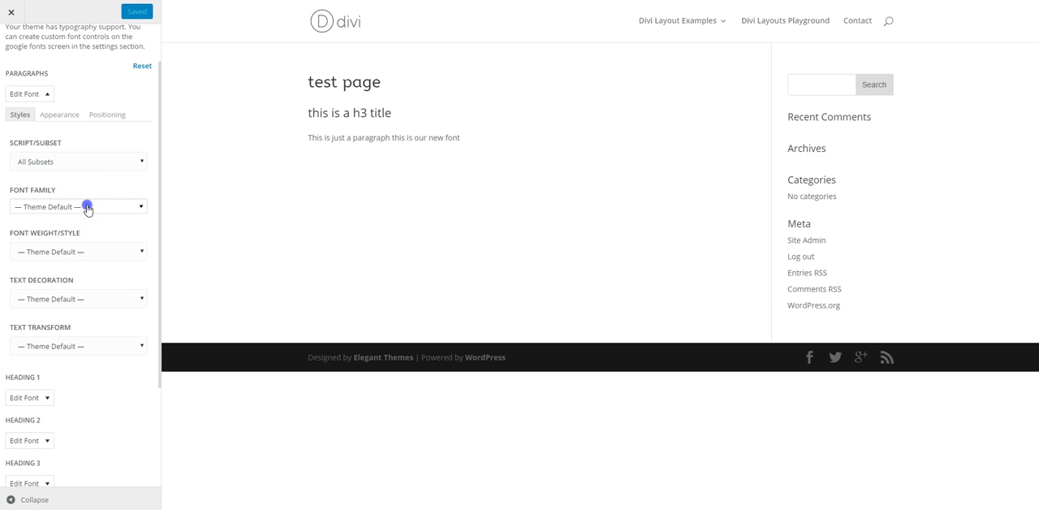
left_click(78, 205)
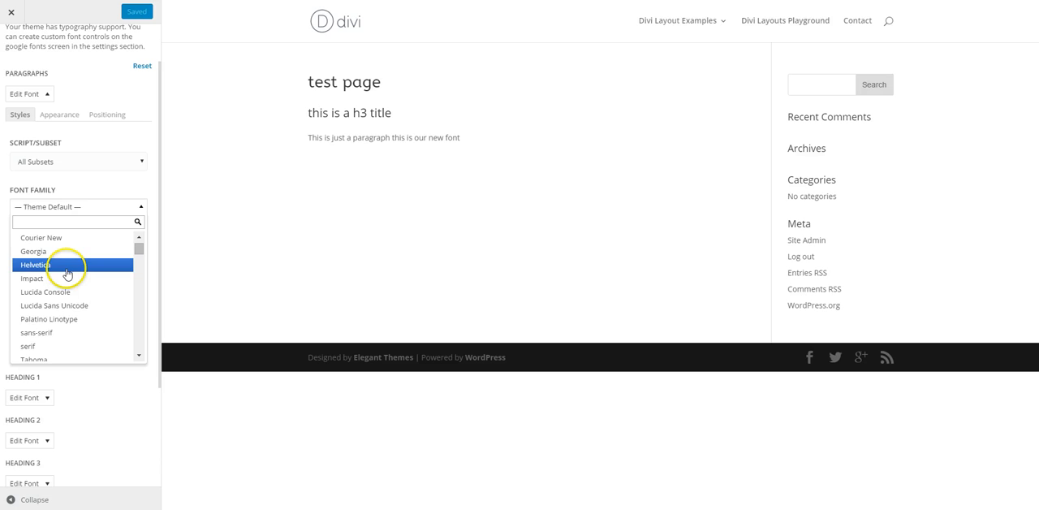
Choose Alex Brush as the paragraph font family.
scroll("down", 3)
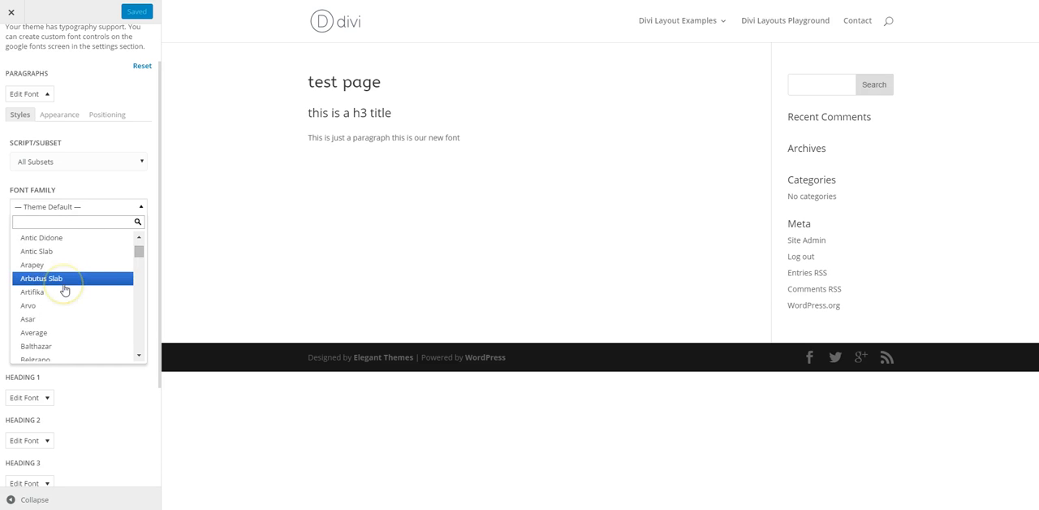
scroll("down", 3)
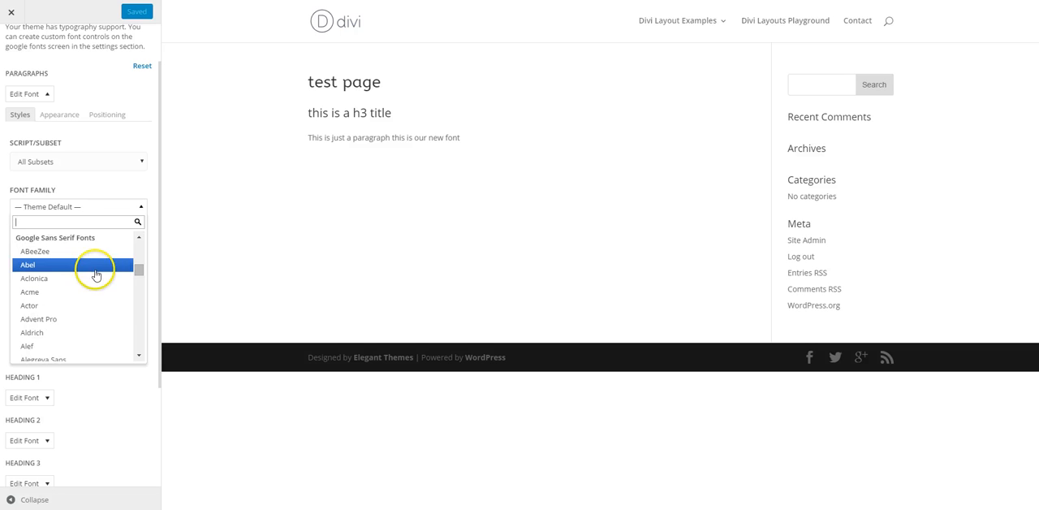
scroll("down", 3)
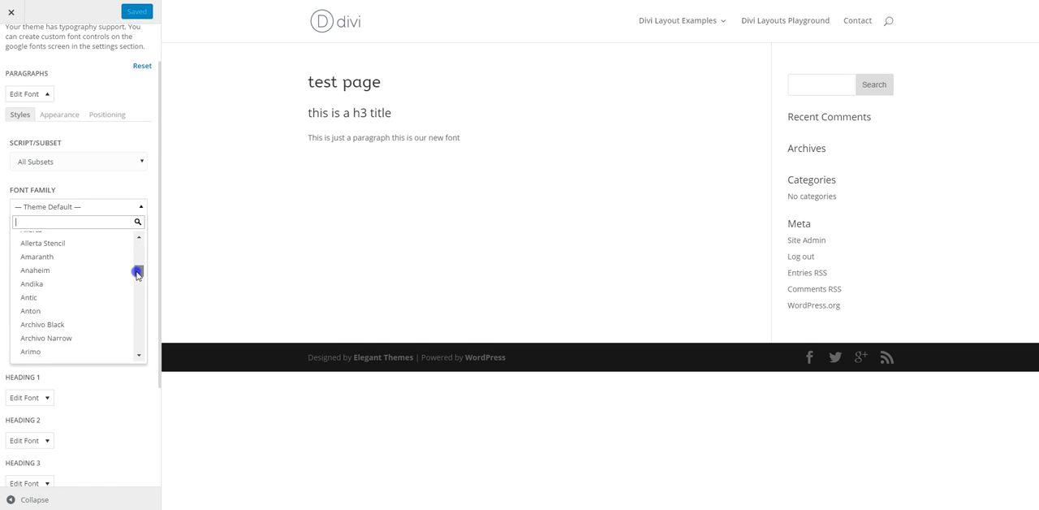
scroll("down", 3)
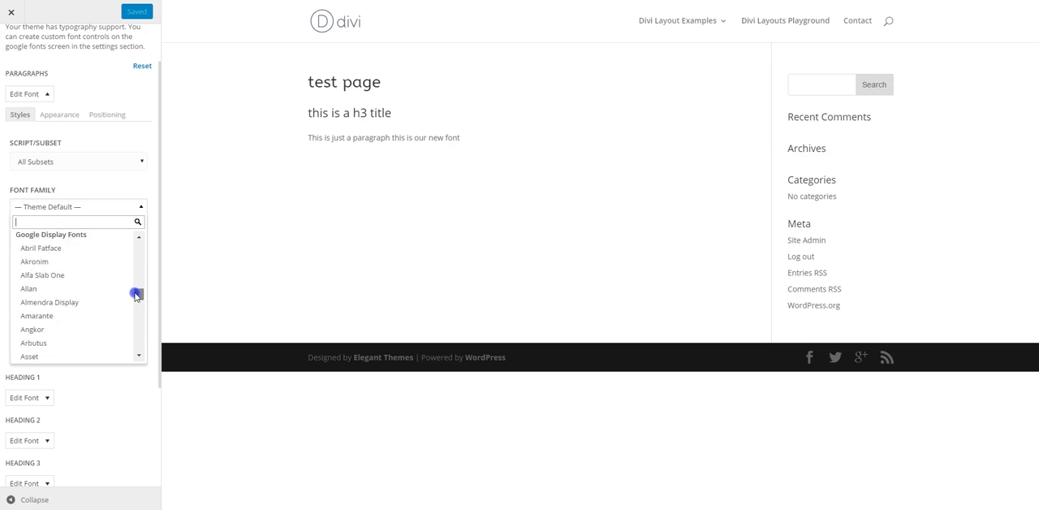
scroll("down", 3)
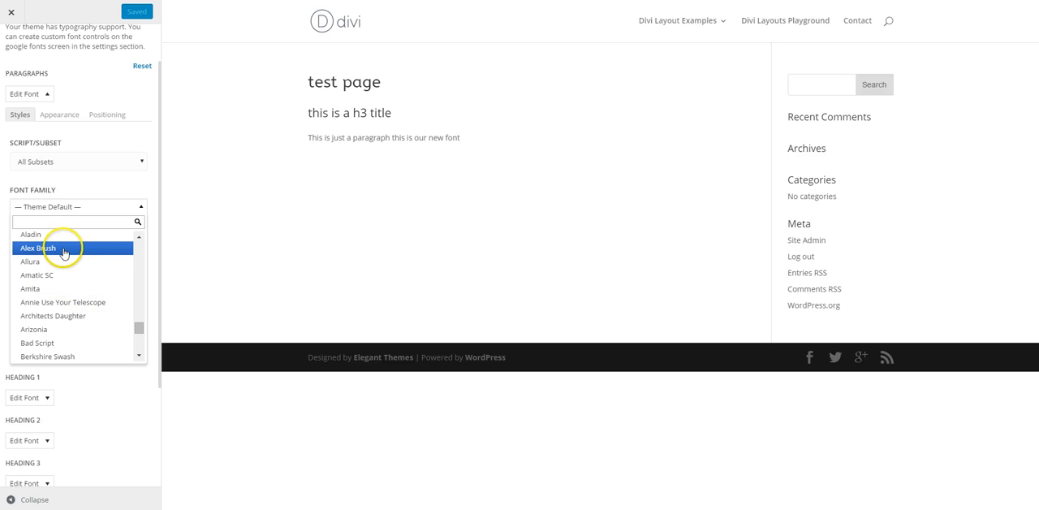
left_click(38, 247)
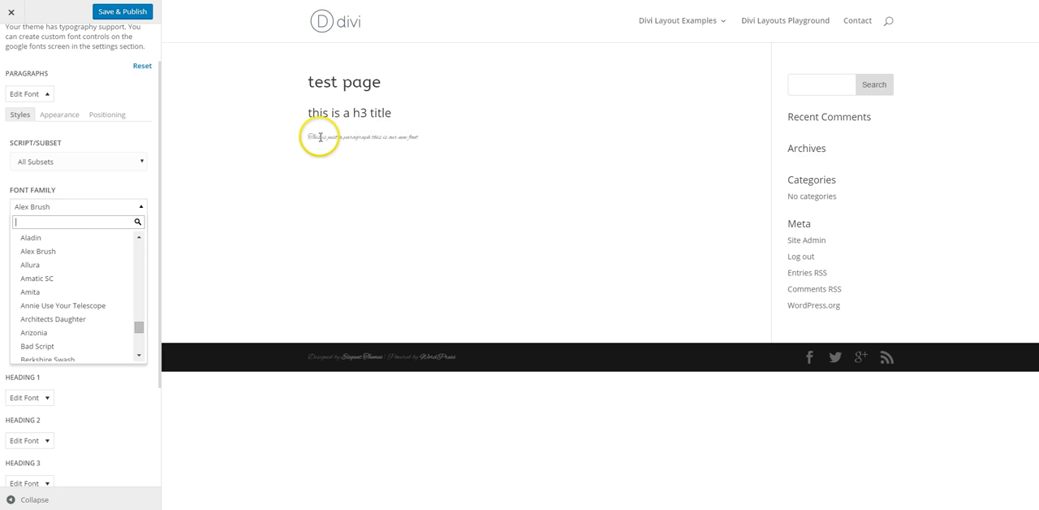
left_click(142, 206)
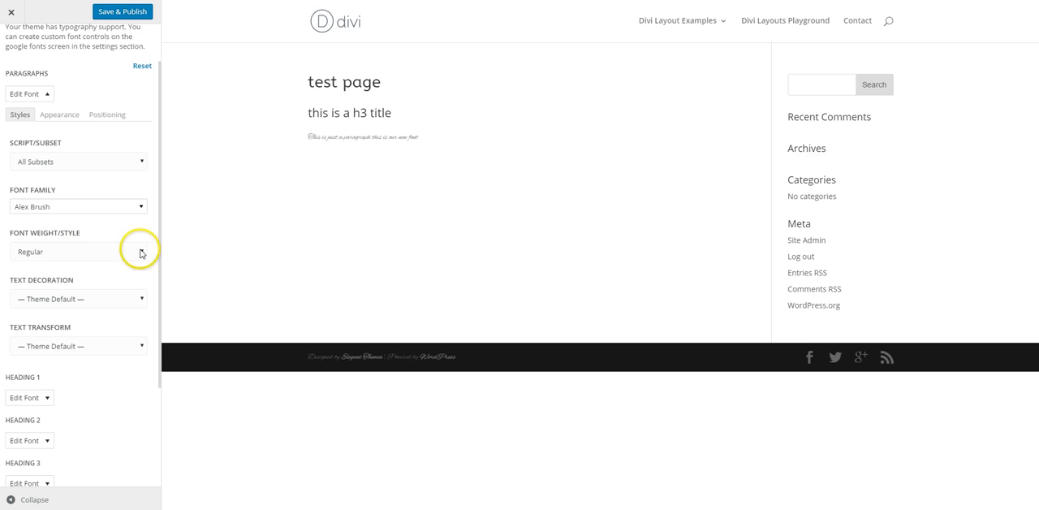
mouse_move(114, 282)
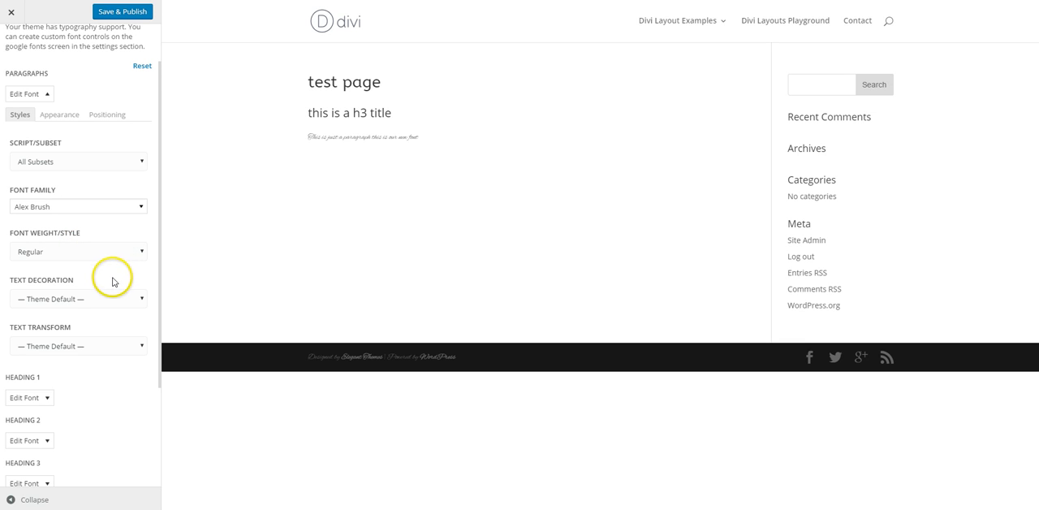
mouse_move(111, 273)
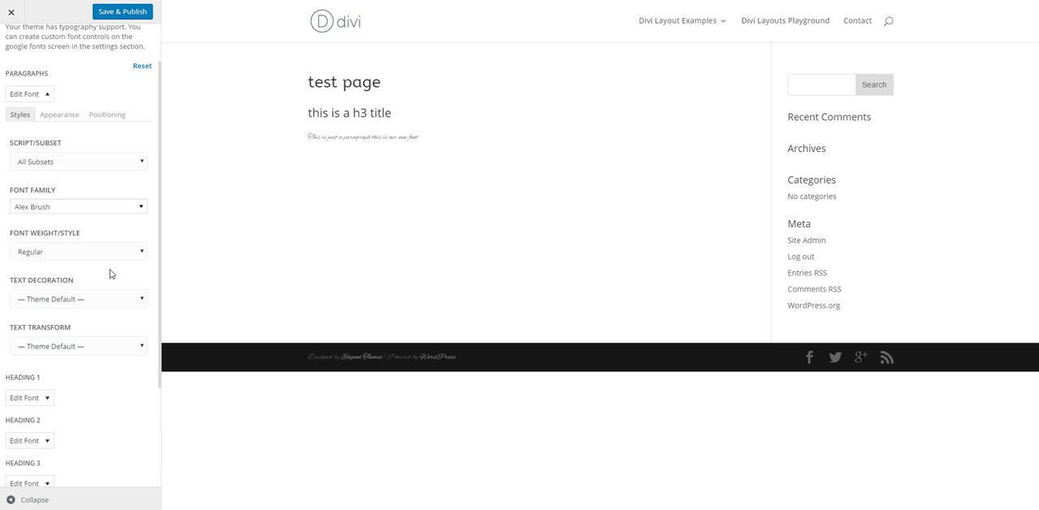
scroll("down", 3)
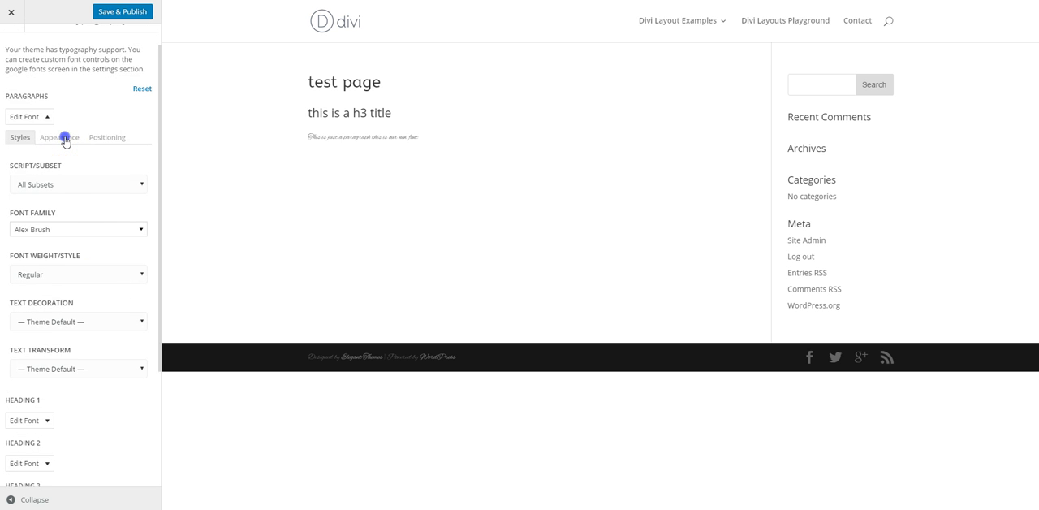
Set the paragraph font colour to red, size 57px and line height 1.4.
left_click(59, 136)
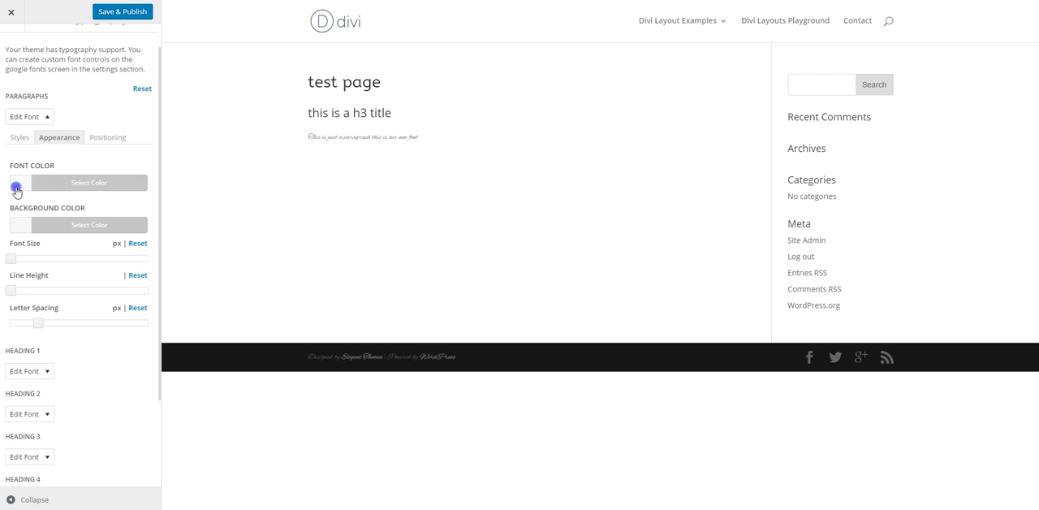
left_click(18, 182)
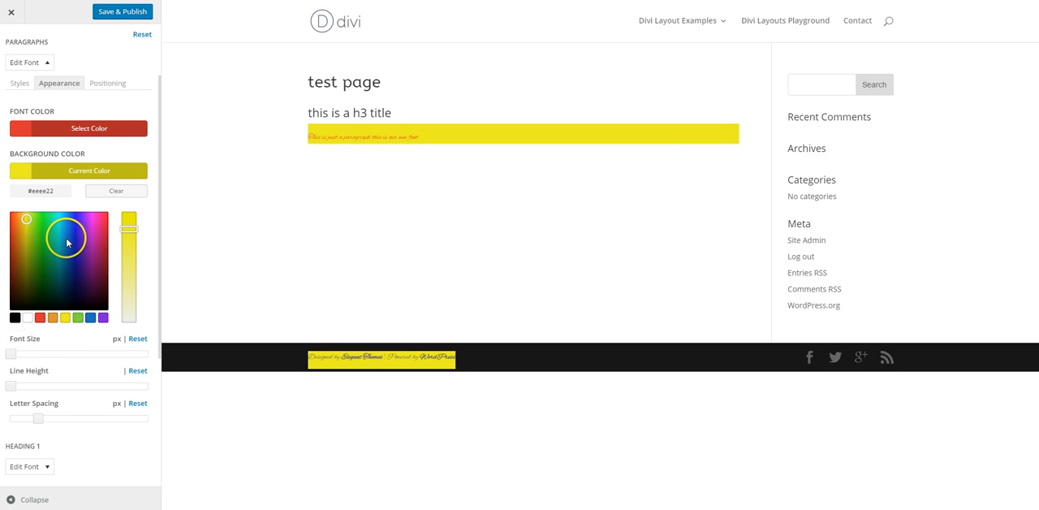
left_click_drag(10, 244, 44, 245)
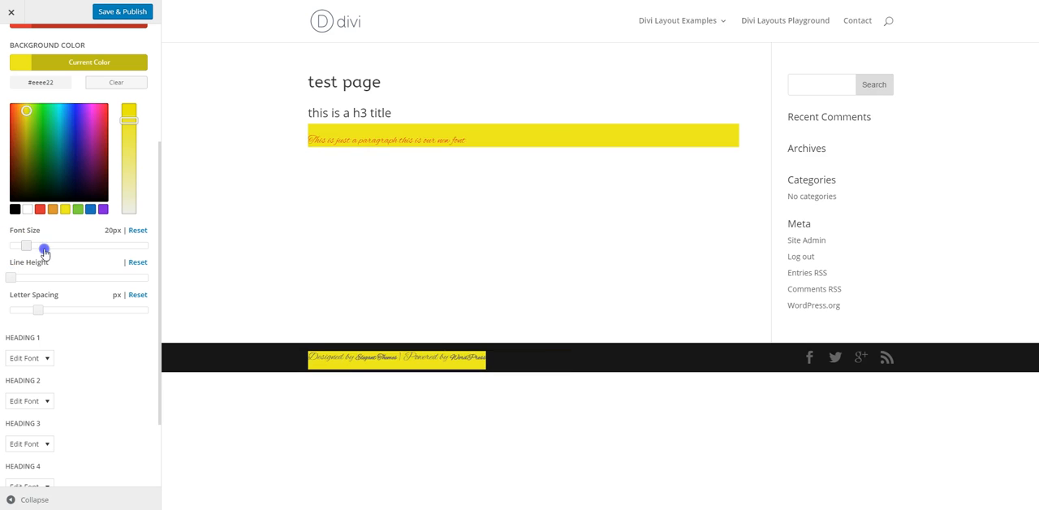
left_click_drag(44, 245, 84, 245)
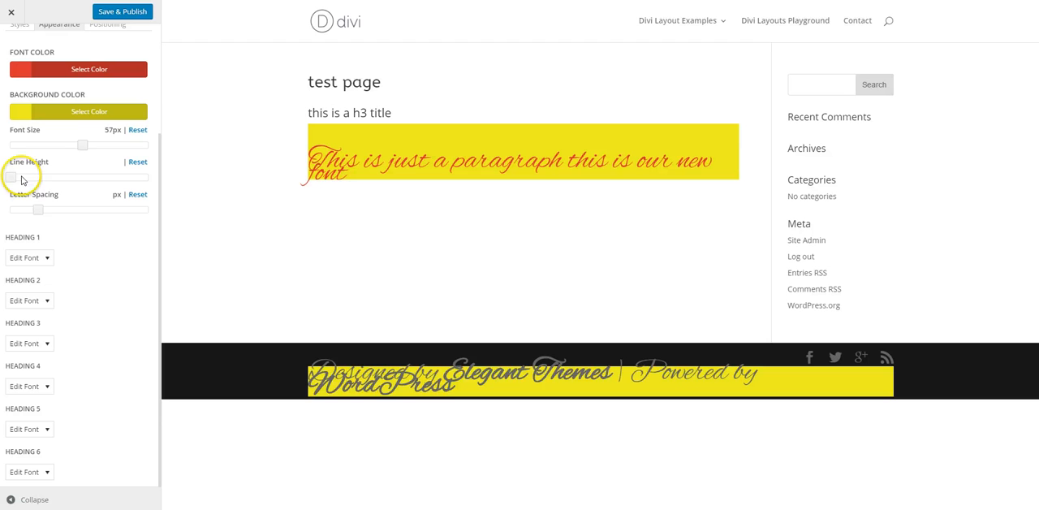
left_click_drag(12, 178, 36, 178)
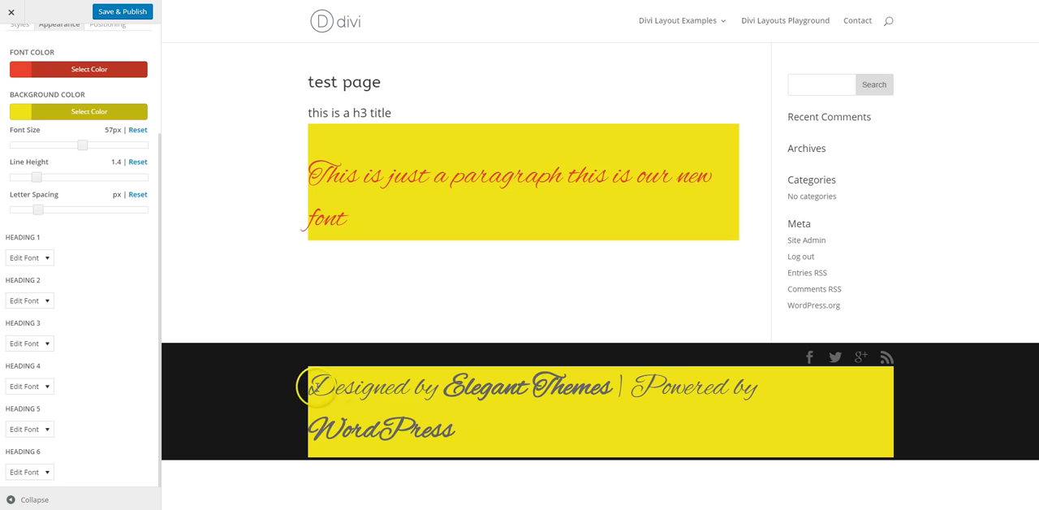
Clear the yellow paragraph background colour and collapse the paragraph font options.
left_click(79, 112)
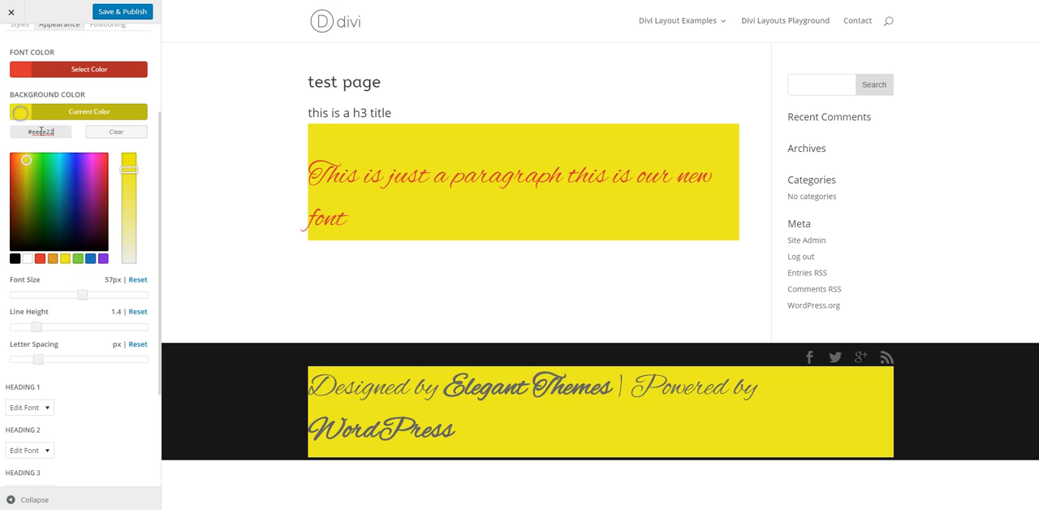
left_click(115, 131)
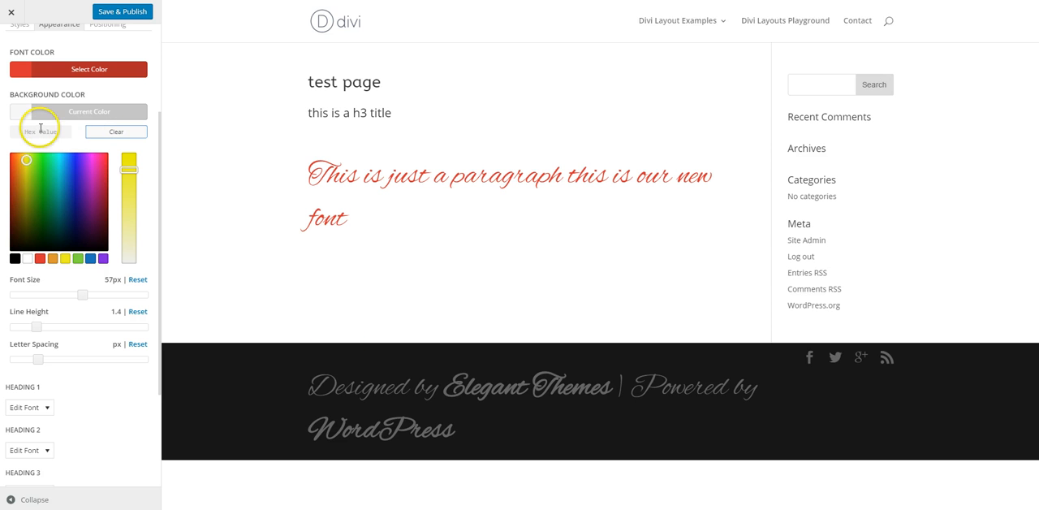
left_click(29, 112)
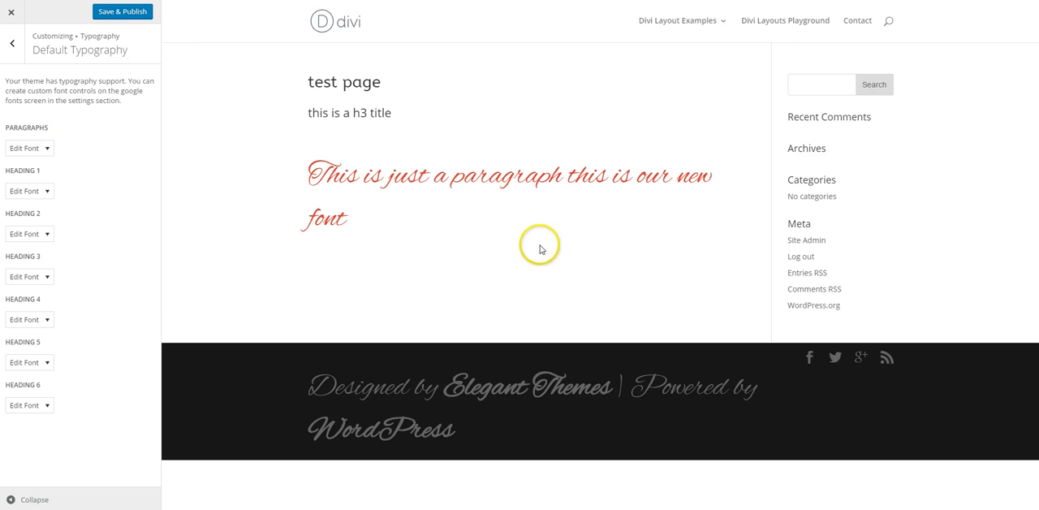
mouse_move(547, 256)
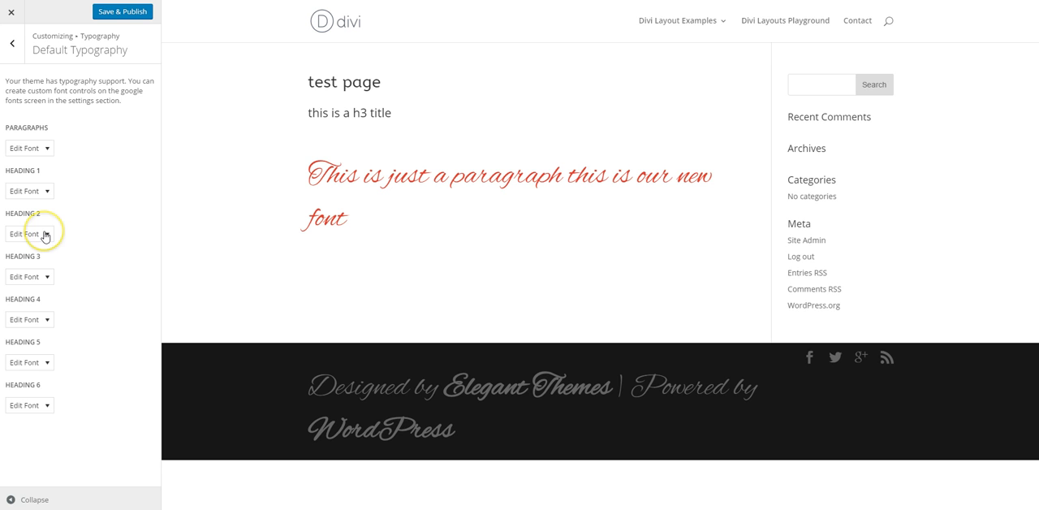
mouse_move(45, 190)
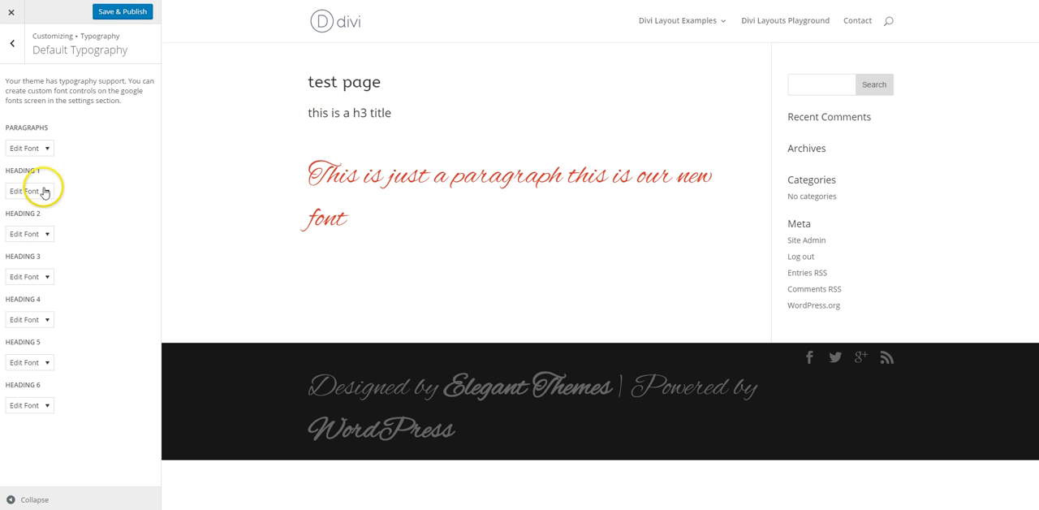
Try Almendra and Amethysta for Heading 3, then settle on IM Fell English SC.
double_click(349, 112)
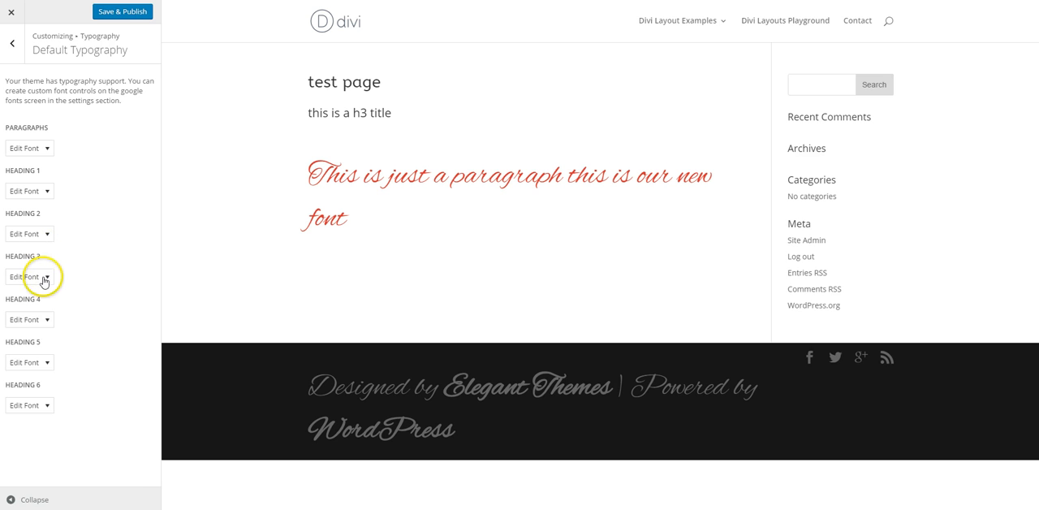
left_click(29, 275)
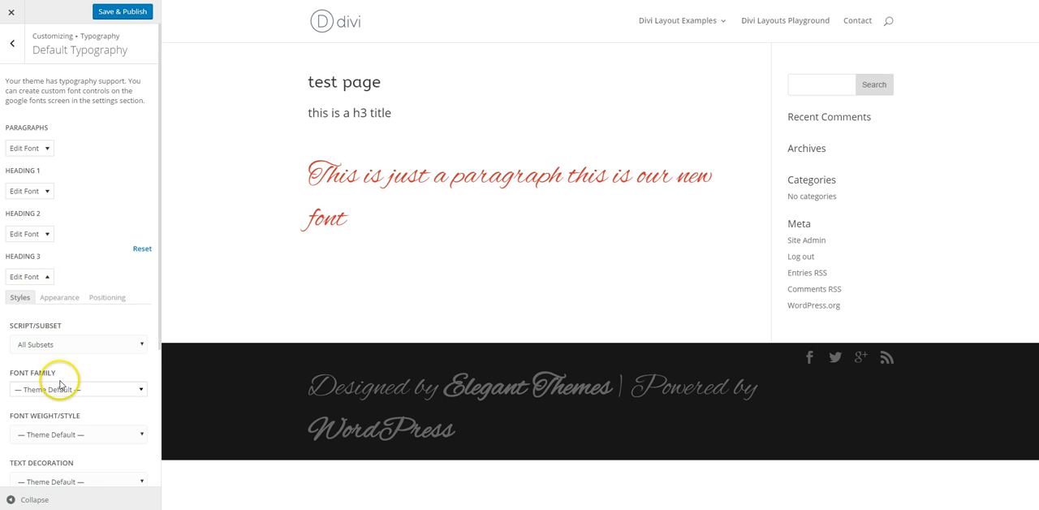
left_click(76, 389)
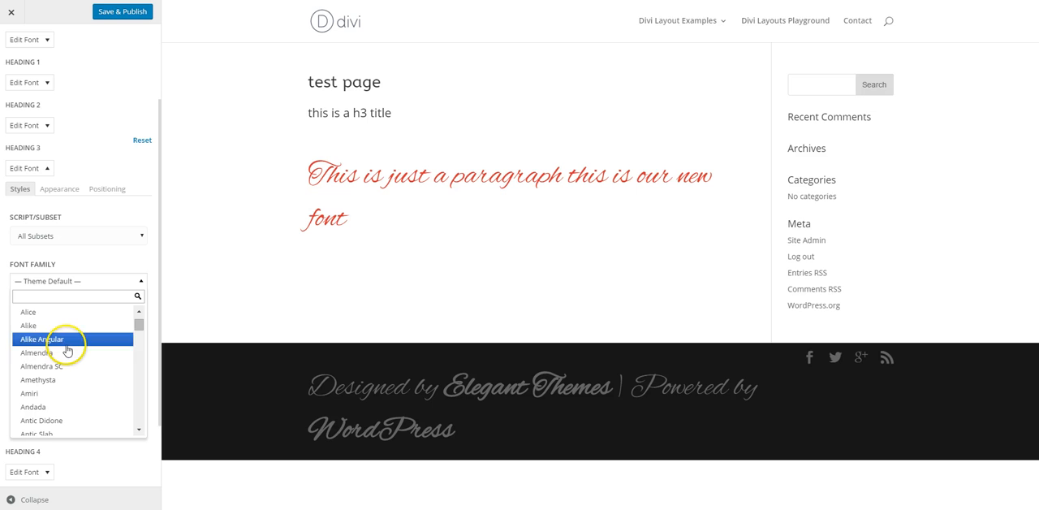
left_click(35, 366)
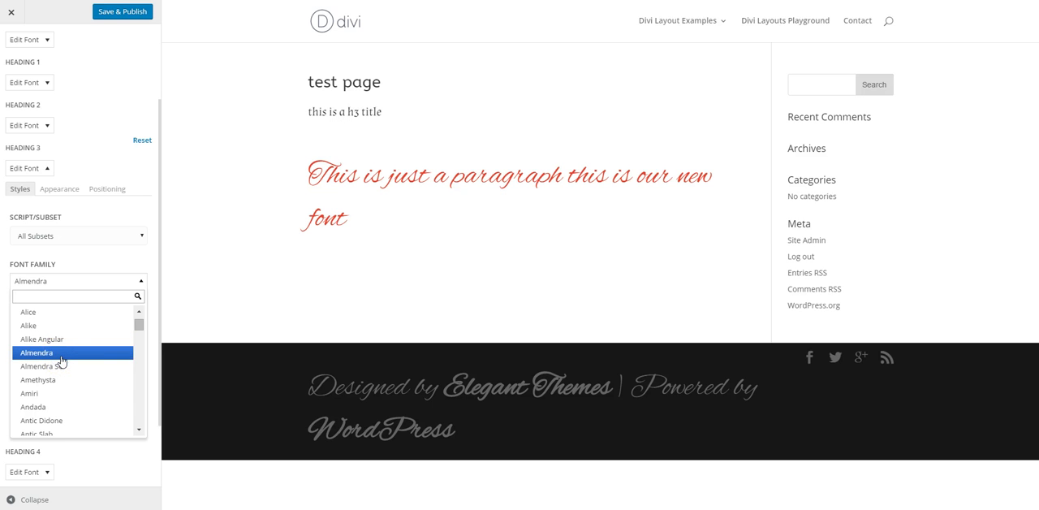
left_click(39, 379)
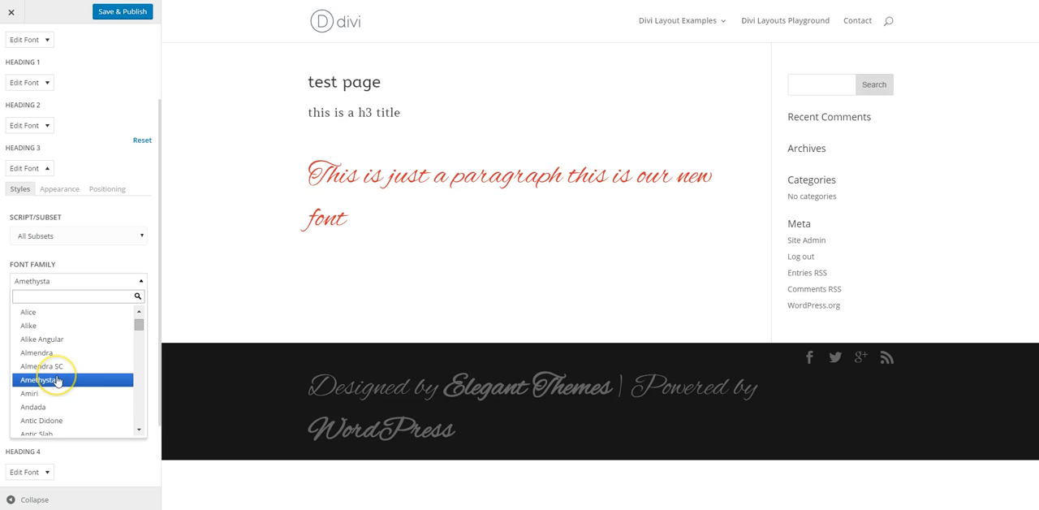
scroll("down", 3)
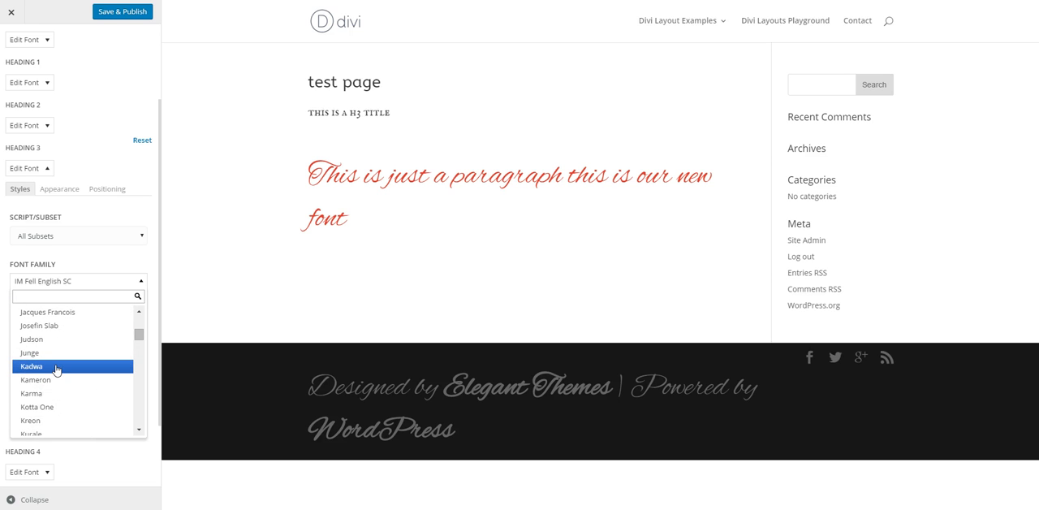
mouse_move(72, 282)
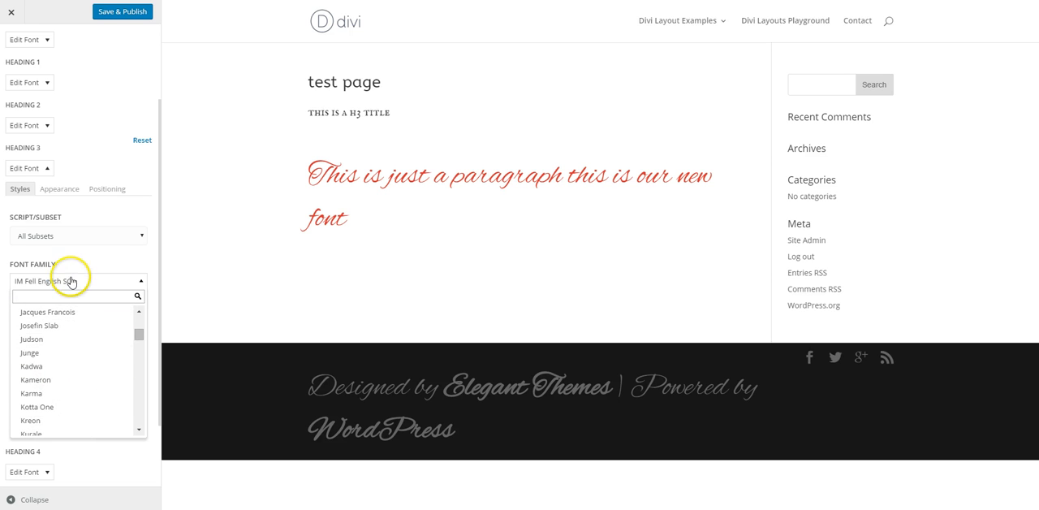
left_click(59, 188)
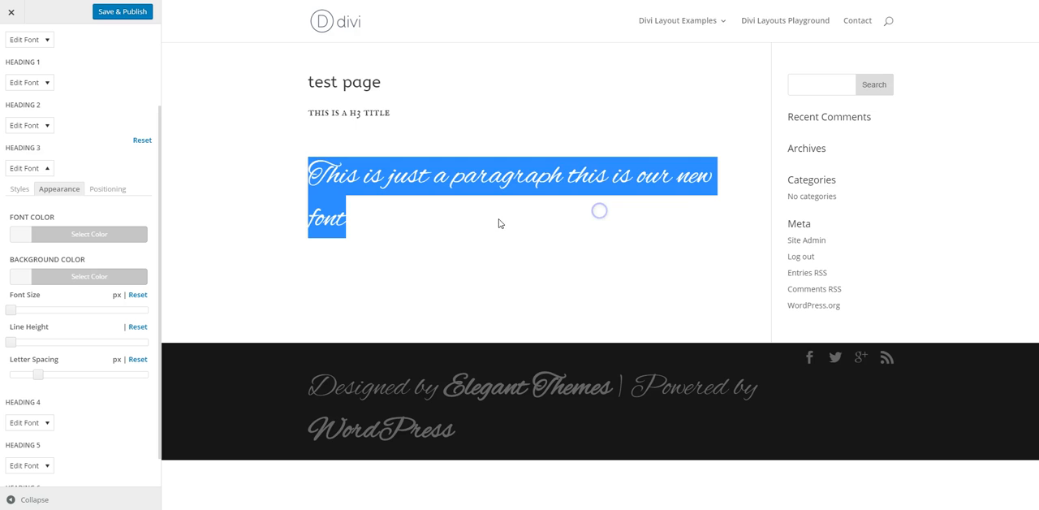
left_click(122, 12)
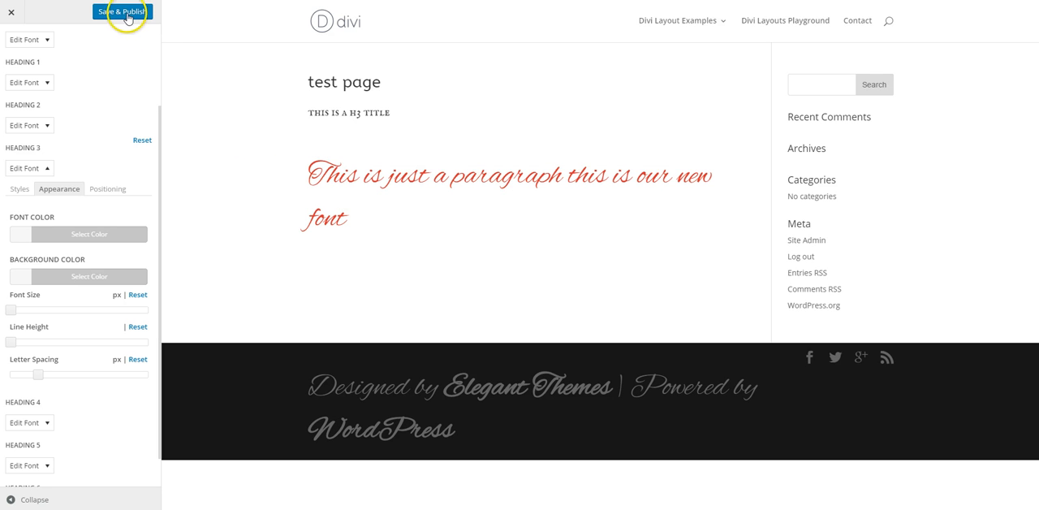
Save & Publish the font changes and close the Customizer to view the live page.
left_click(123, 12)
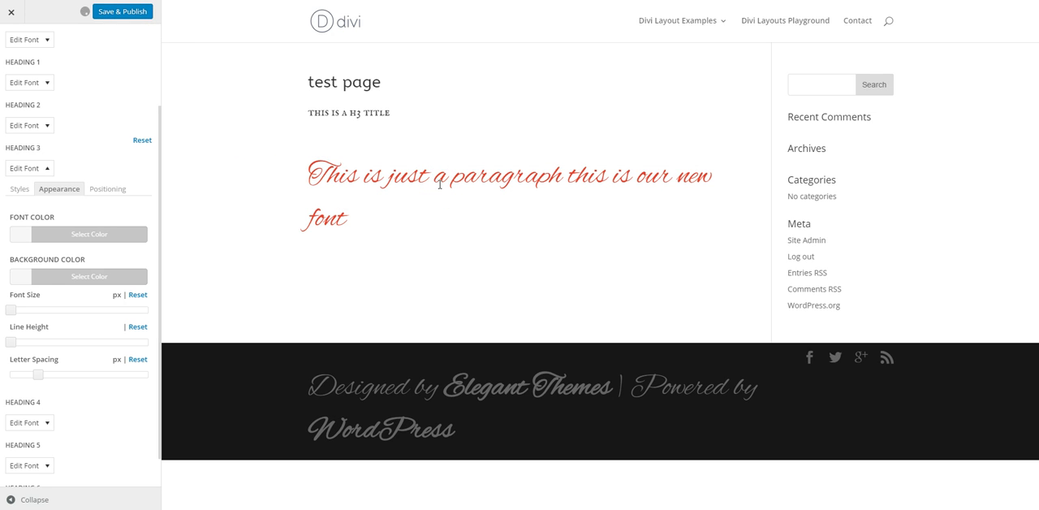
left_click(121, 12)
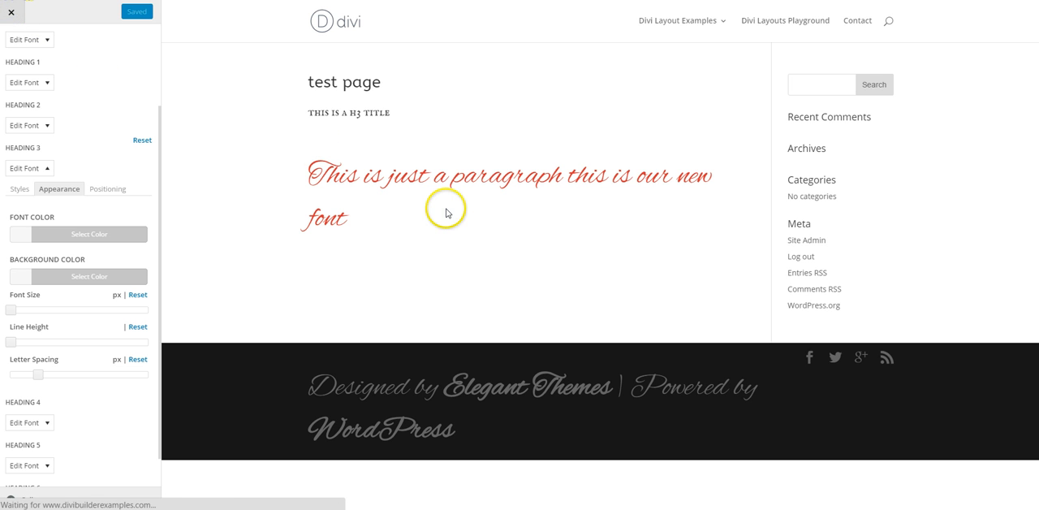
left_click(10, 15)
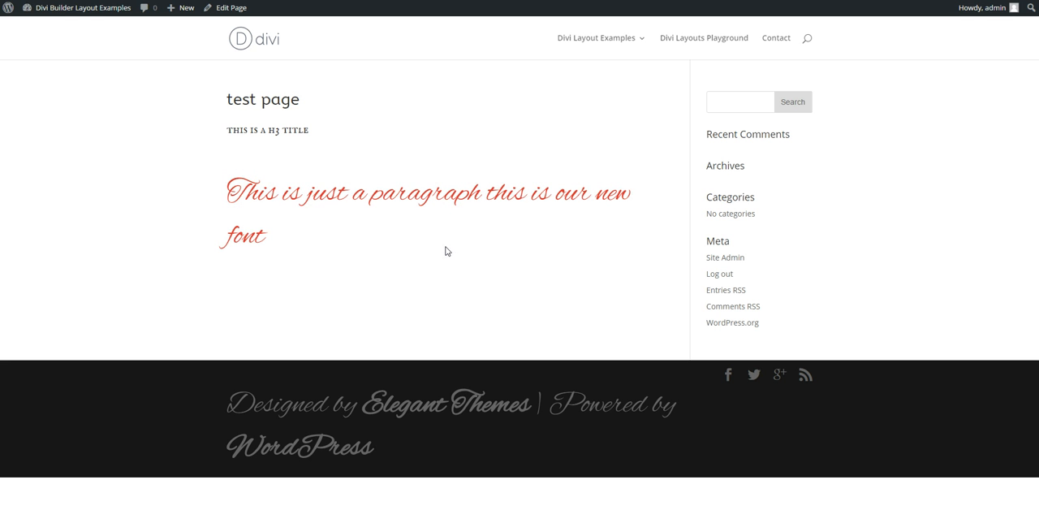
mouse_move(456, 251)
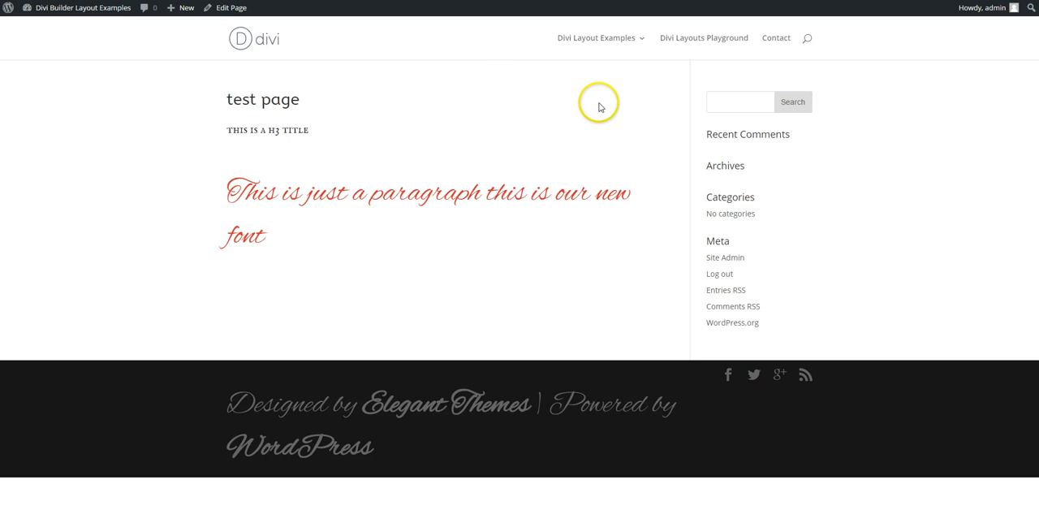
mouse_move(68, 106)
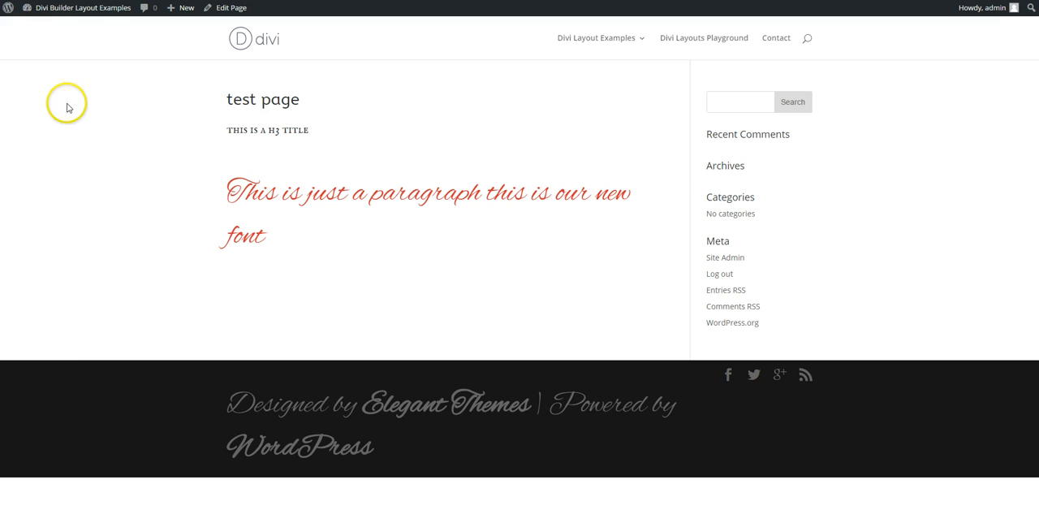
mouse_move(608, 159)
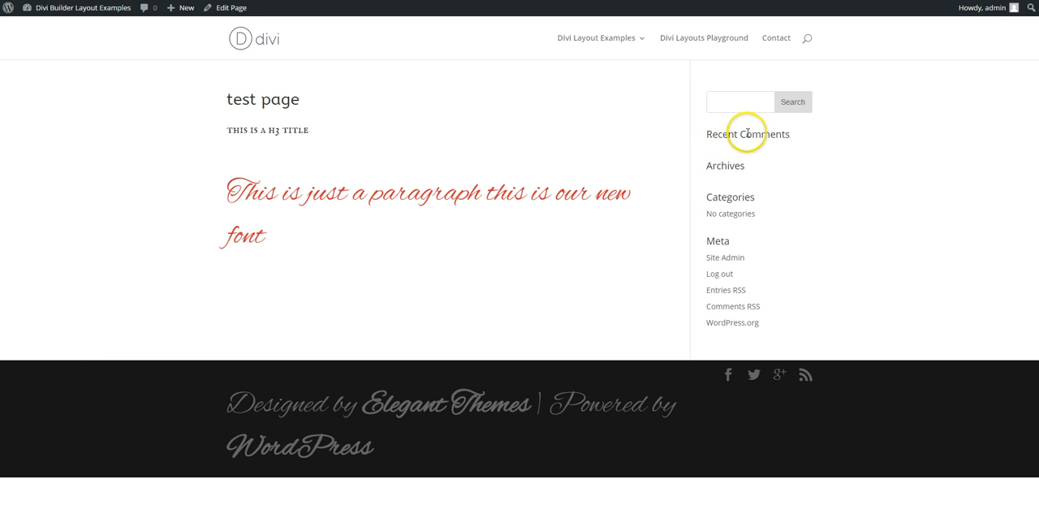
mouse_move(747, 134)
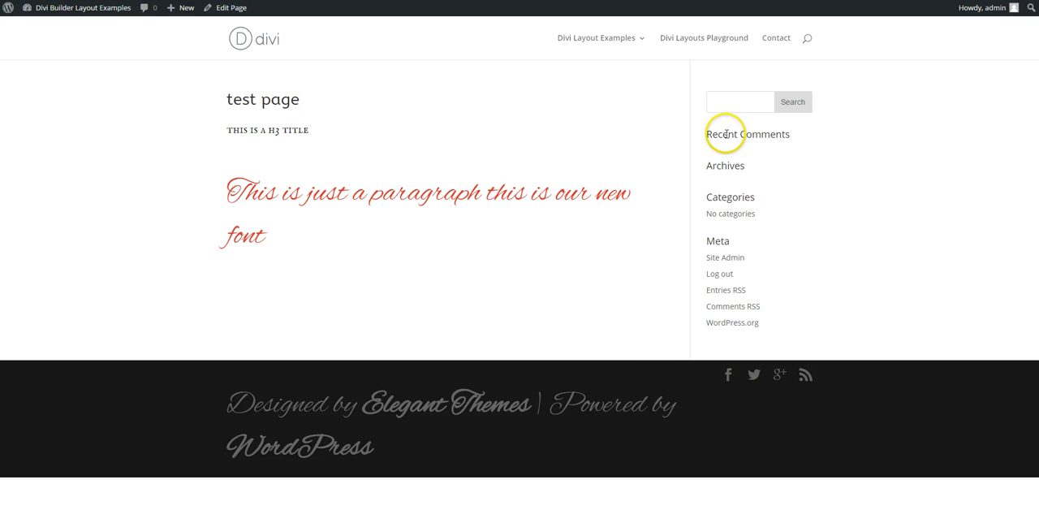
key("F12")
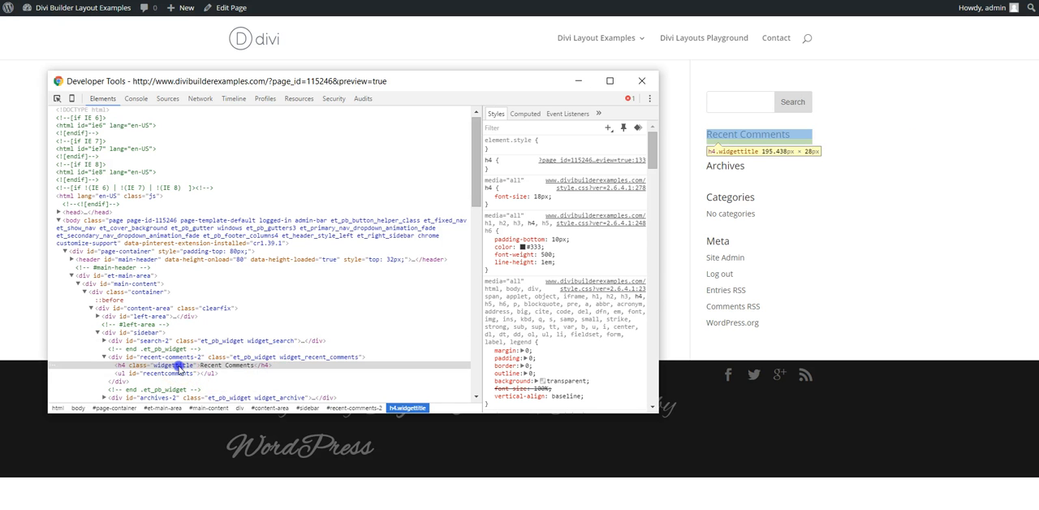
double_click(175, 365)
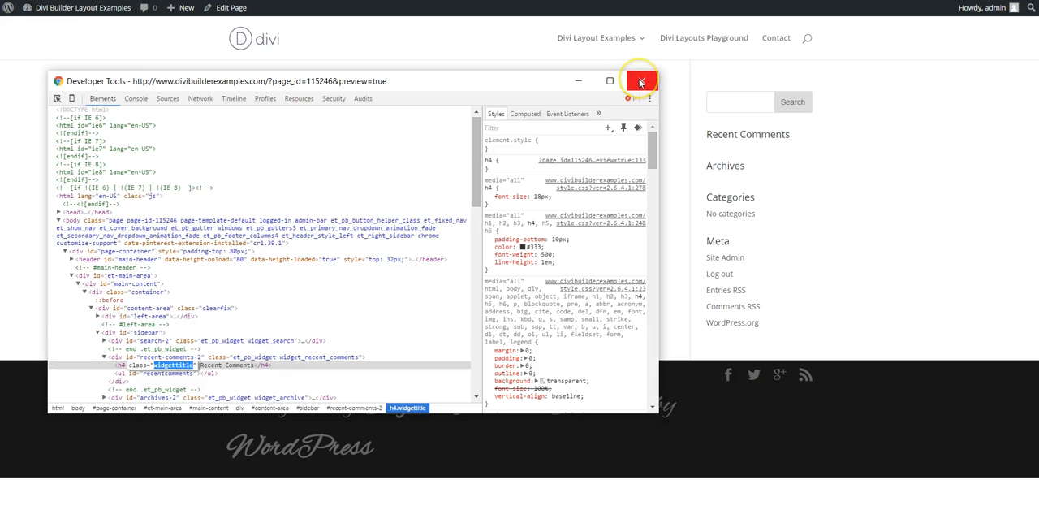
left_click(639, 80)
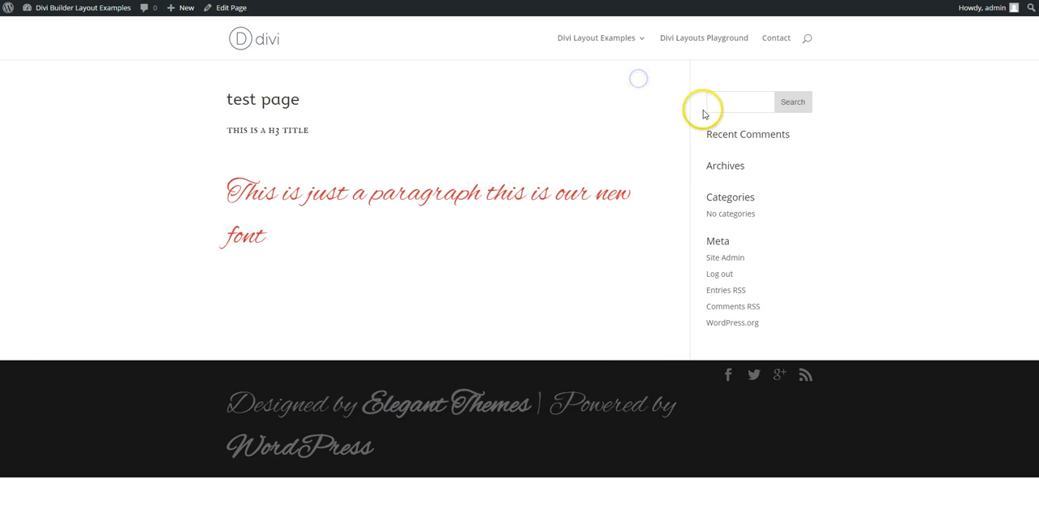
mouse_move(722, 230)
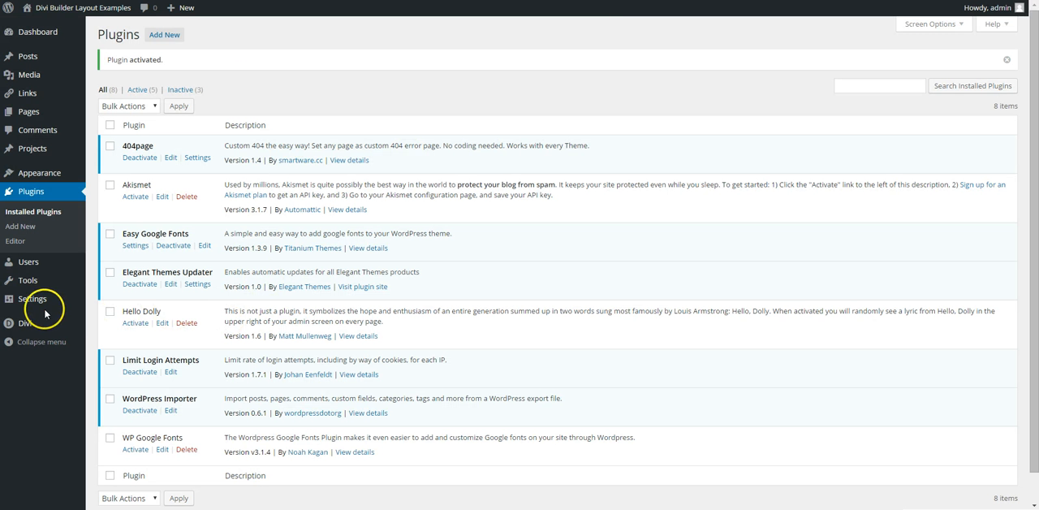
Go to Settings > Google Fonts, landing on the Edit Font Controls tab.
left_click(31, 299)
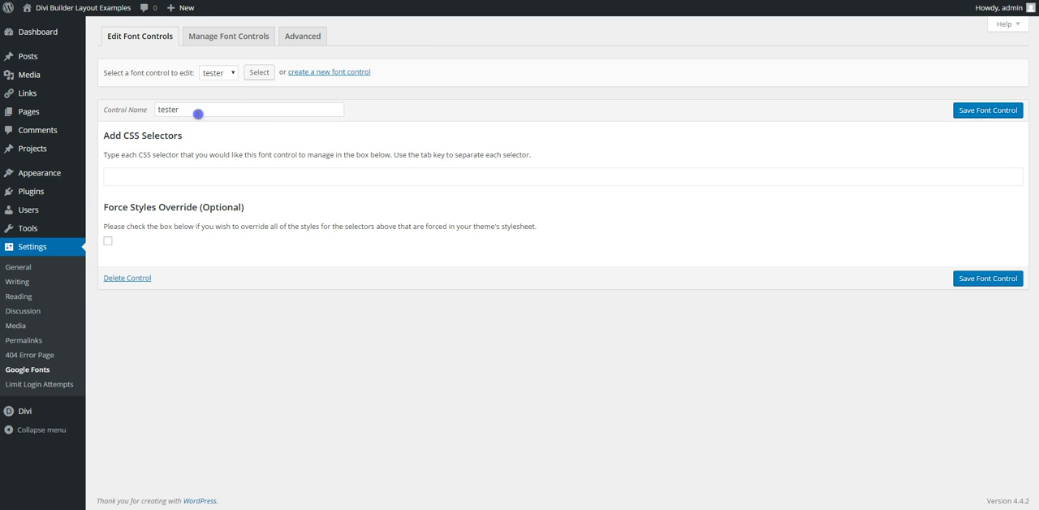
Replace the control name 'tester' with 'widgets titles' and save the font control.
double_click(168, 109)
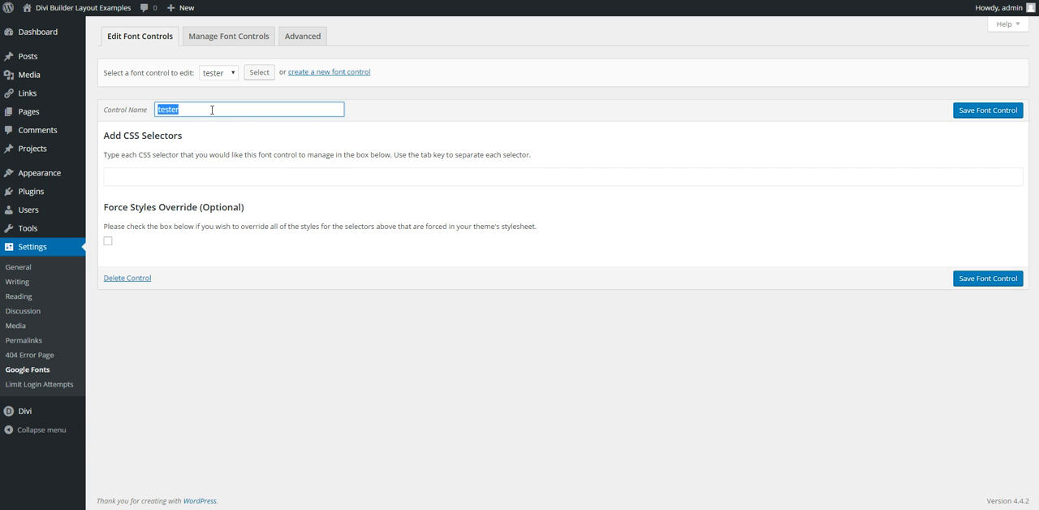
type("w")
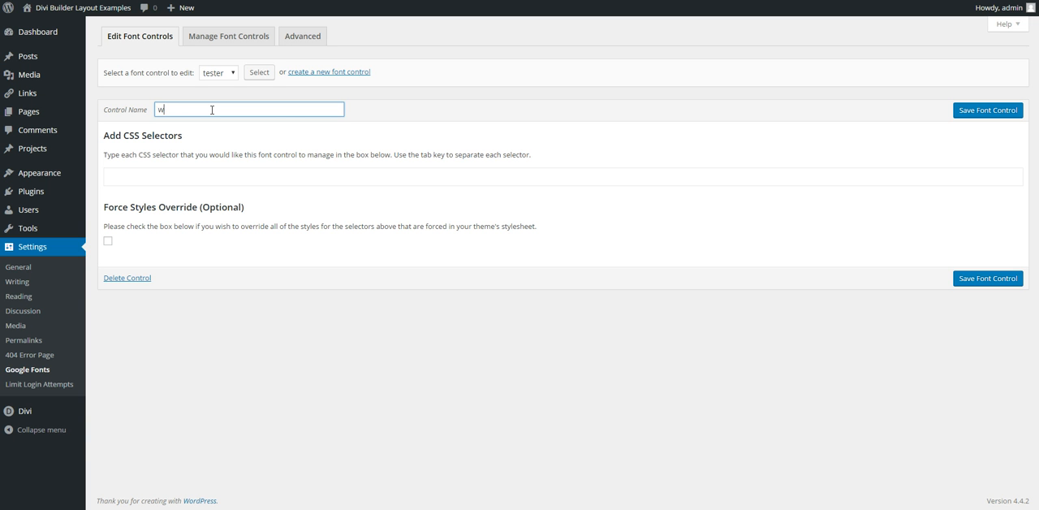
type("idgets")
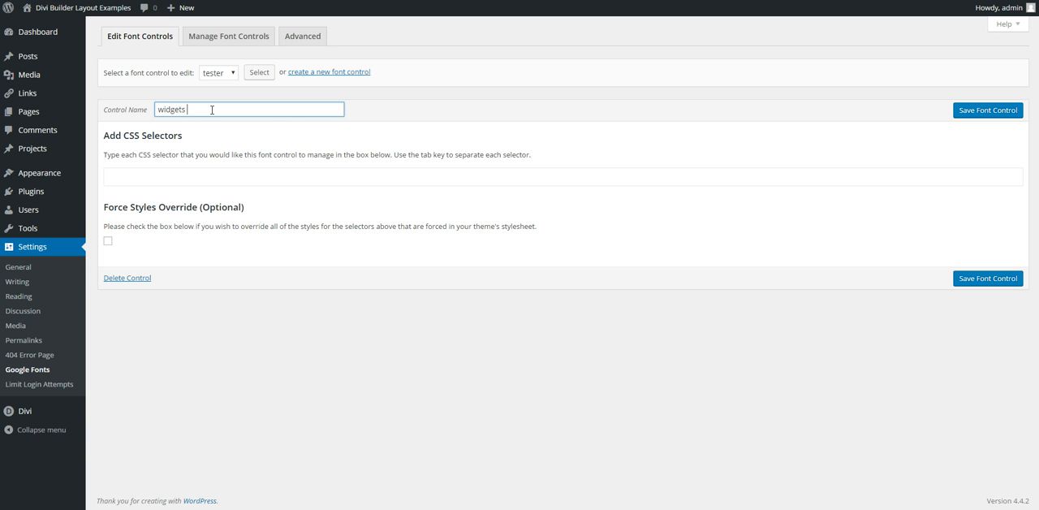
type("titles")
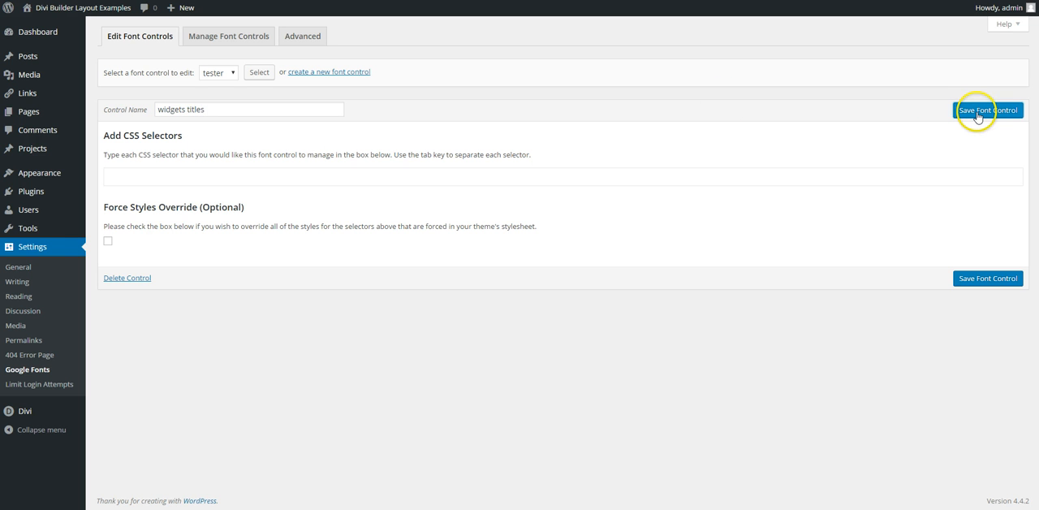
left_click(987, 111)
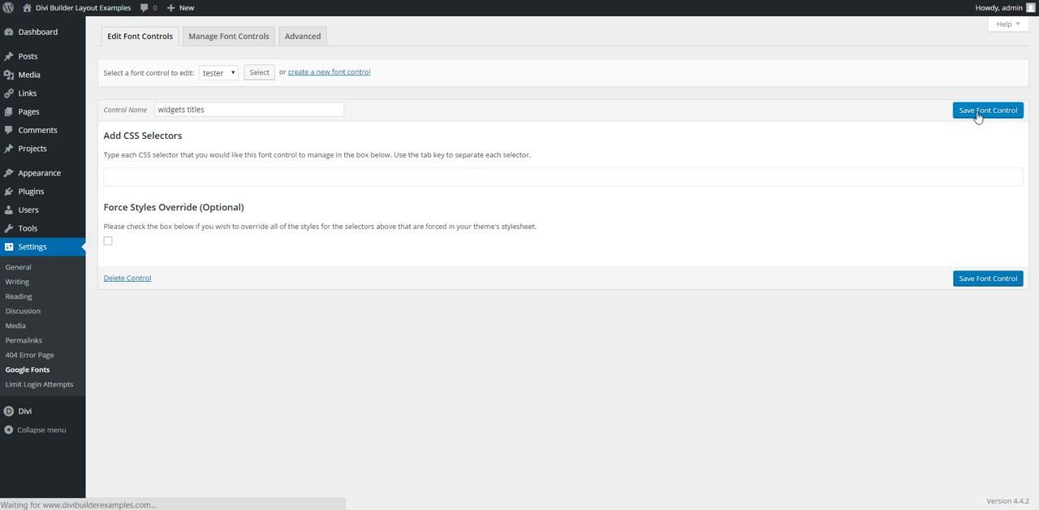
left_click(986, 109)
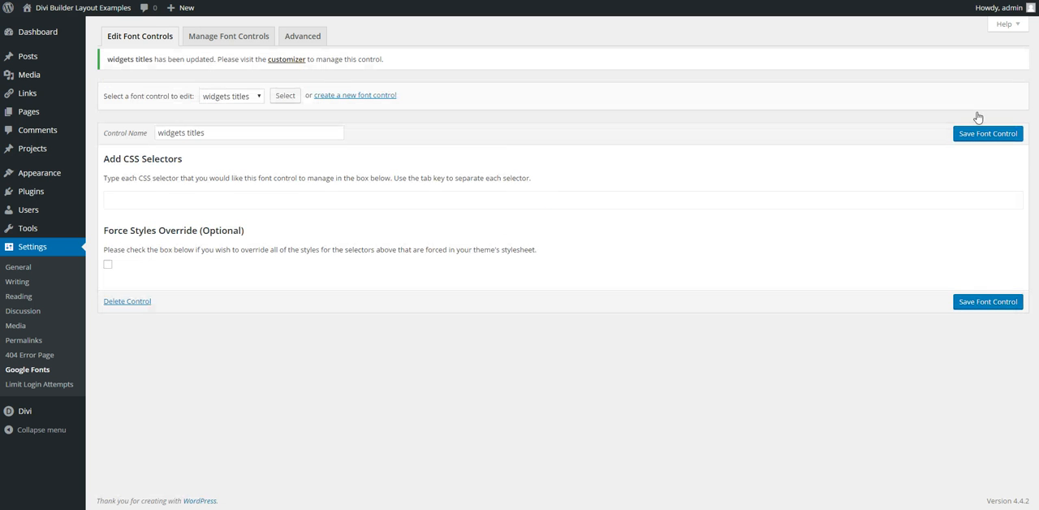
Enter 'widgettitle' as a CSS selector for the widgets titles font control.
left_click(122, 200)
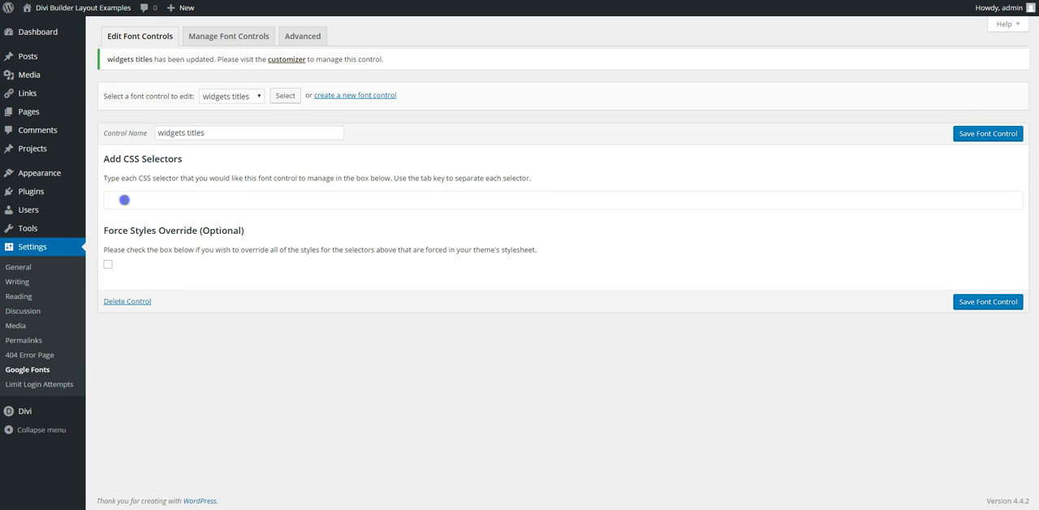
type("widgettitle")
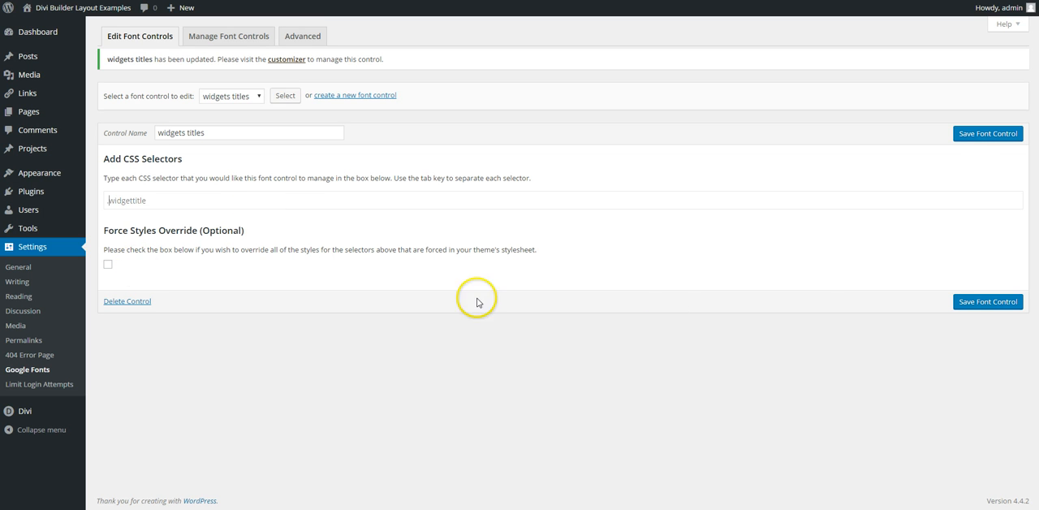
key("Tab")
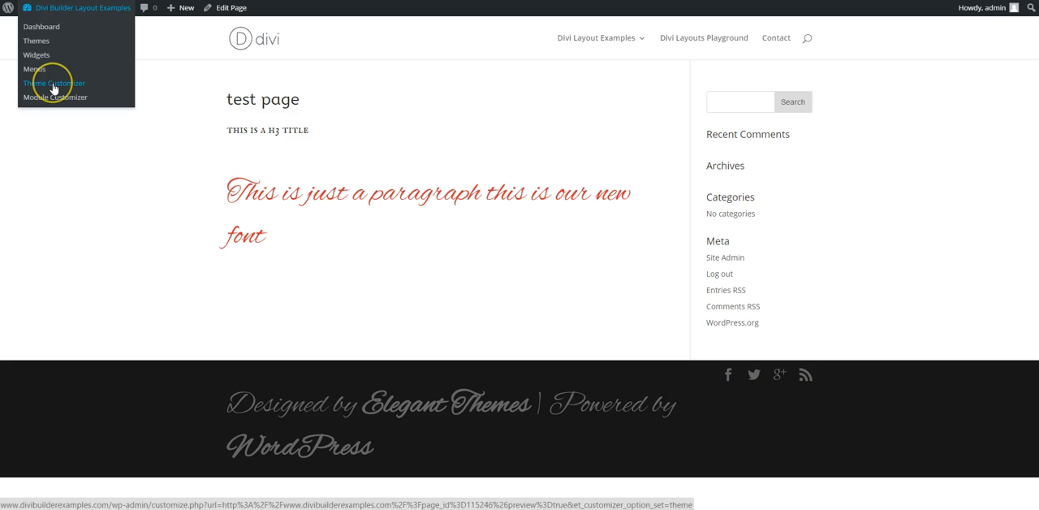
Open the Theme Customizer on its Typography > Theme Typography panel.
left_click(52, 82)
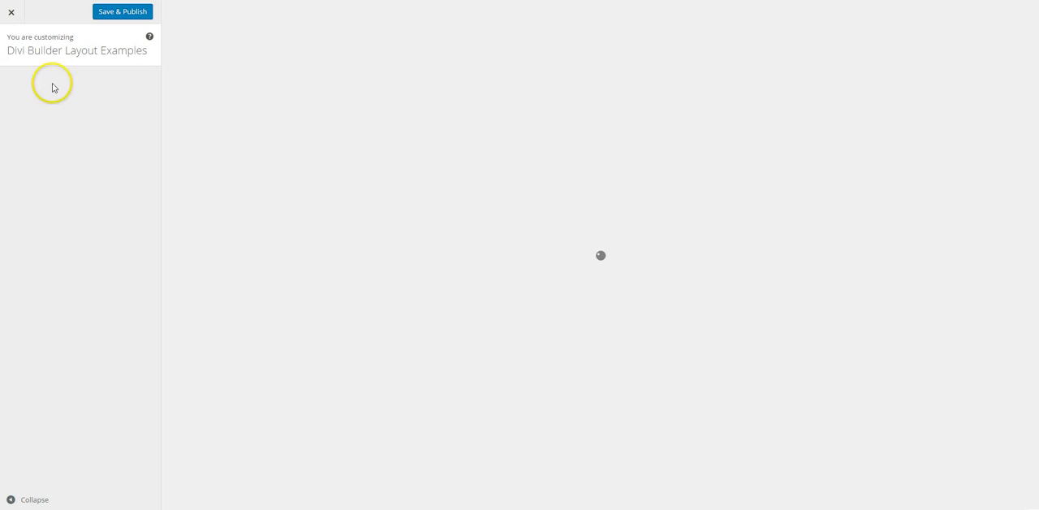
mouse_move(44, 163)
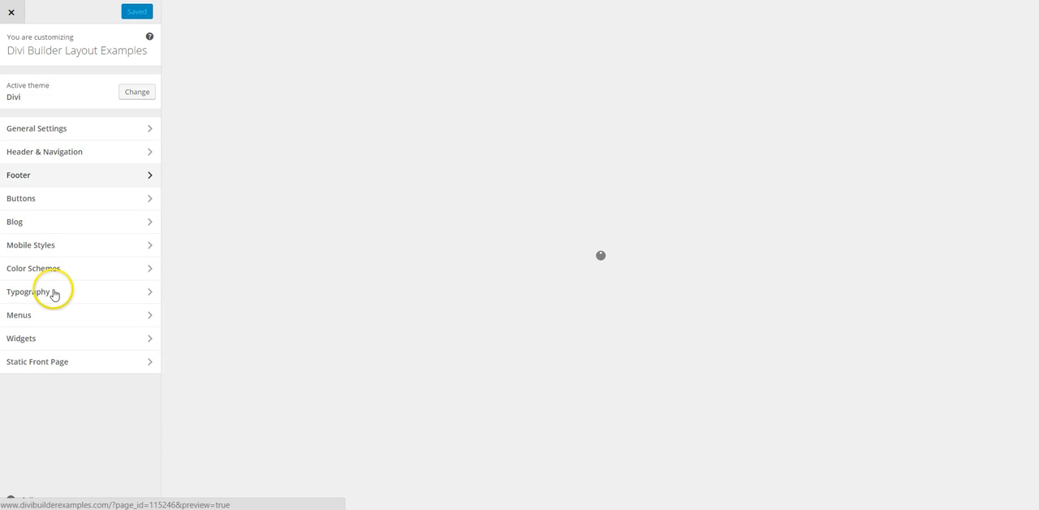
left_click(40, 291)
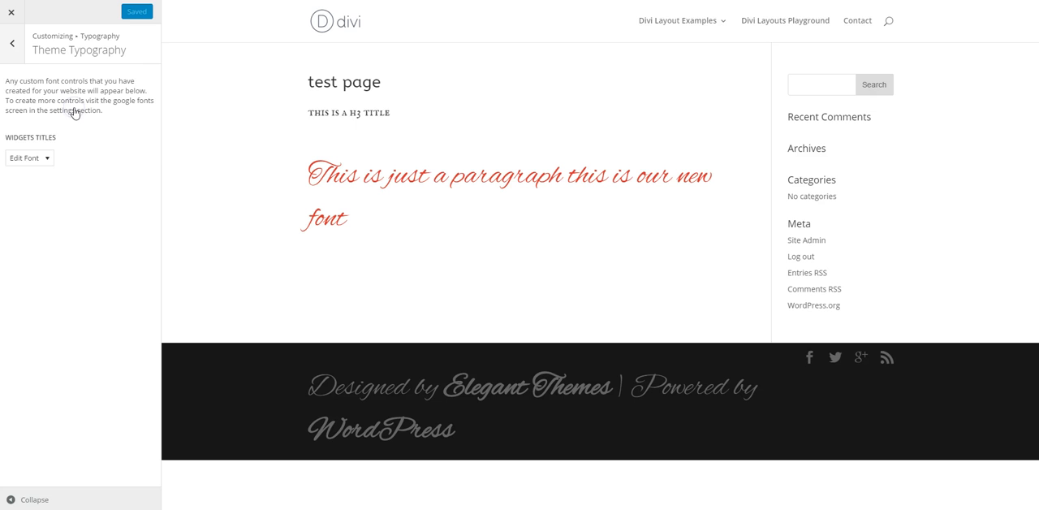
Browse Default Typography, then expand the Widgets Titles Edit Font options in Theme Typography.
left_click(30, 158)
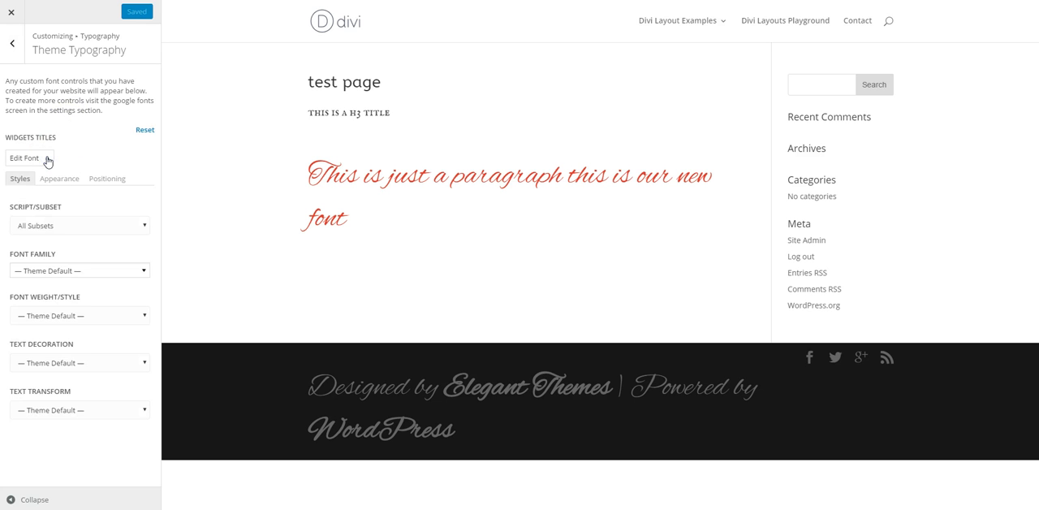
left_click(24, 158)
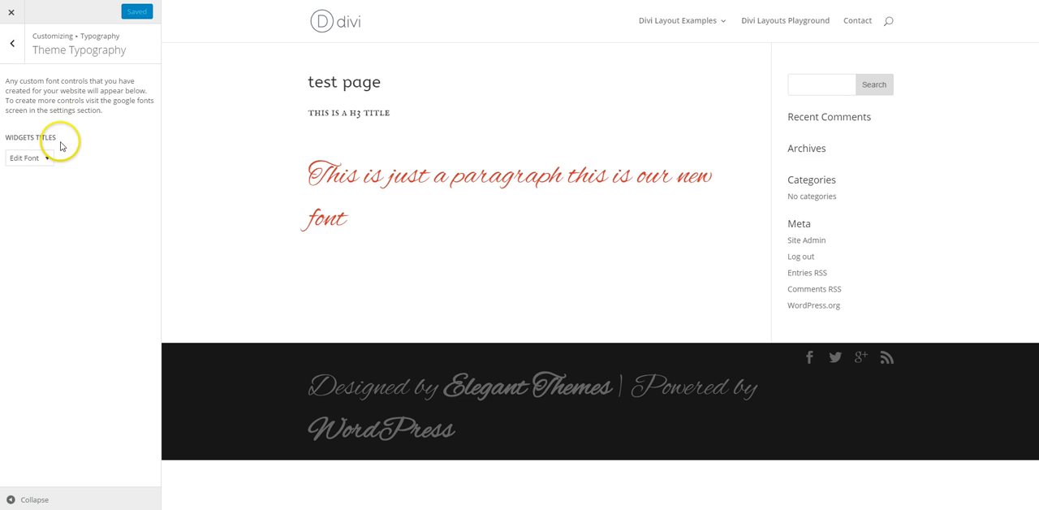
left_click(15, 41)
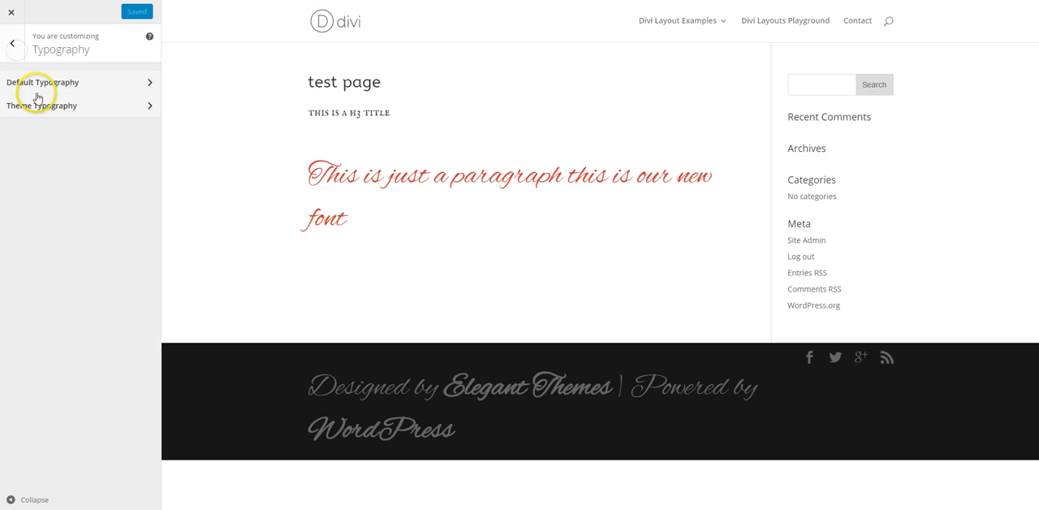
left_click(42, 82)
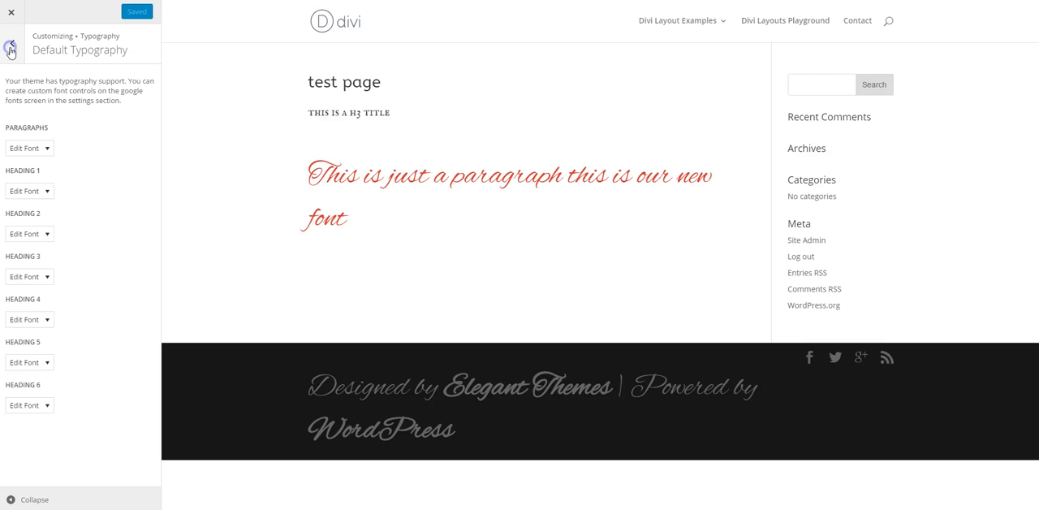
left_click(11, 43)
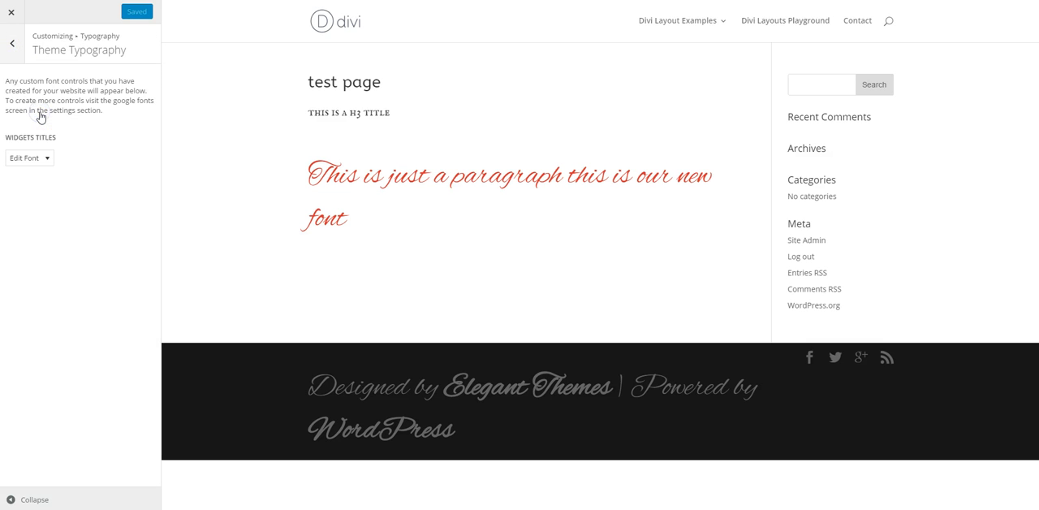
left_click(28, 158)
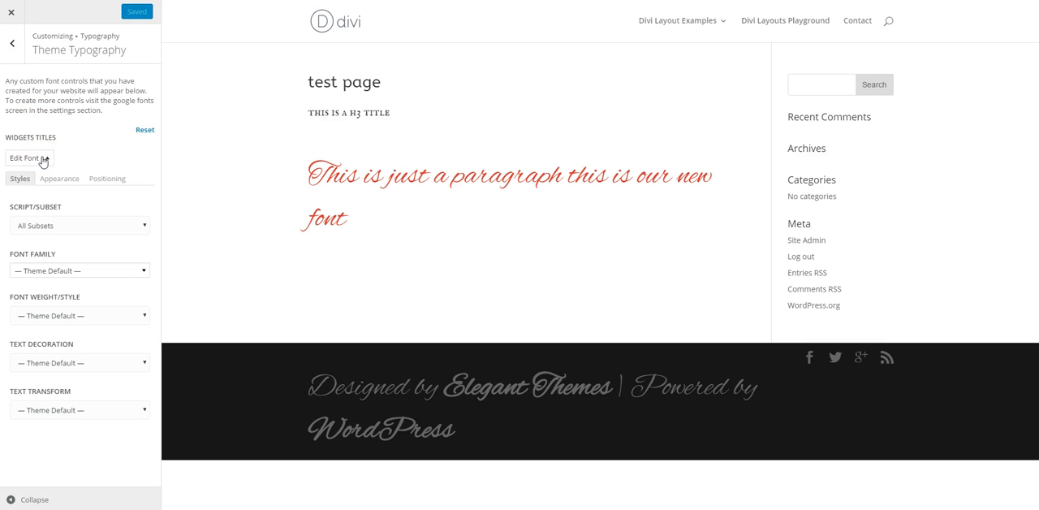
left_click(28, 157)
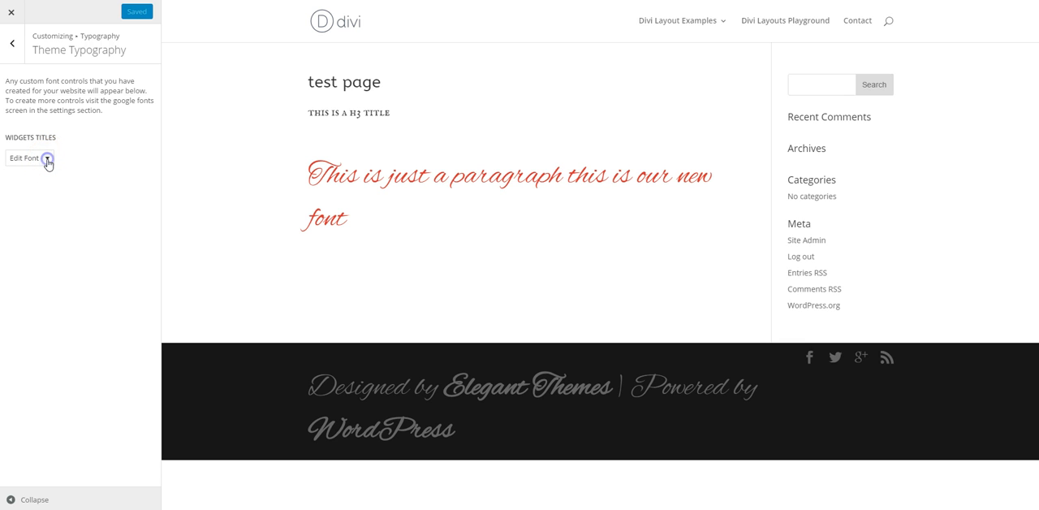
left_click(29, 157)
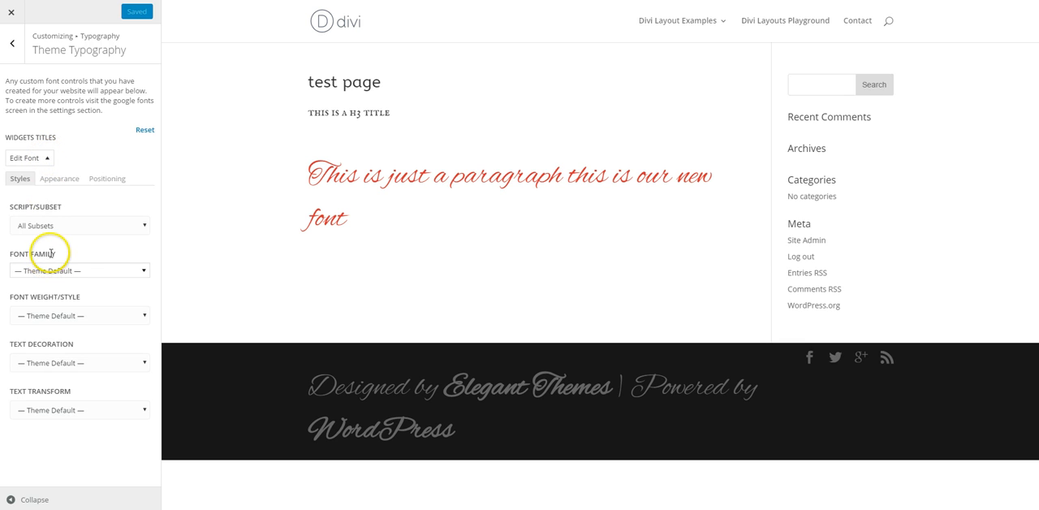
Preview Nokora, Old Standard TT, PT Serif, Biryani and Asul, then choose Basic for widget titles.
left_click(79, 270)
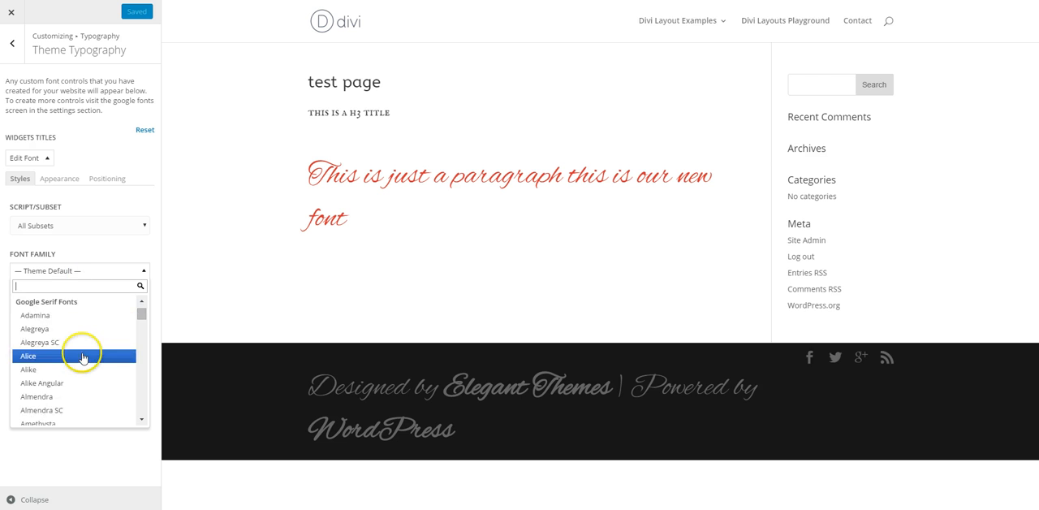
scroll("down", 3)
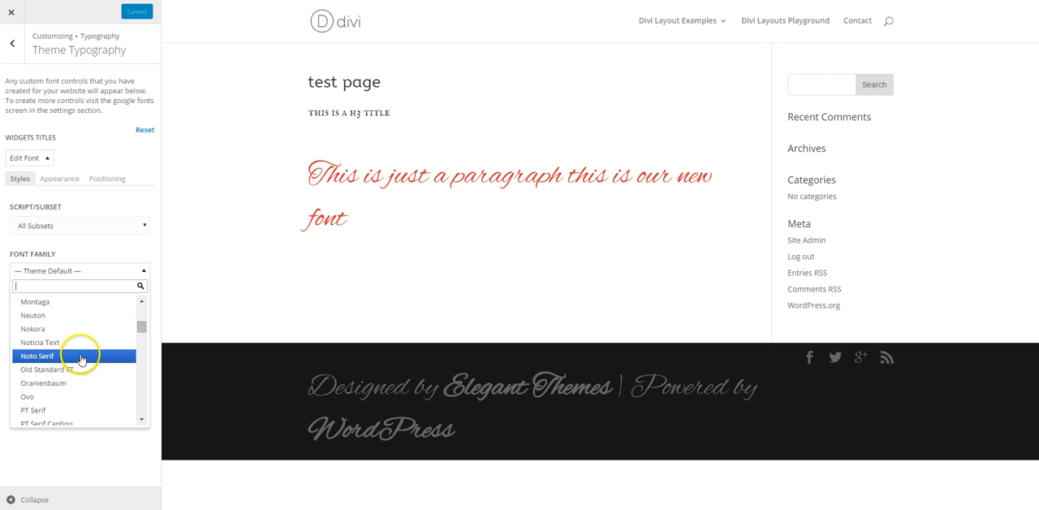
mouse_move(71, 342)
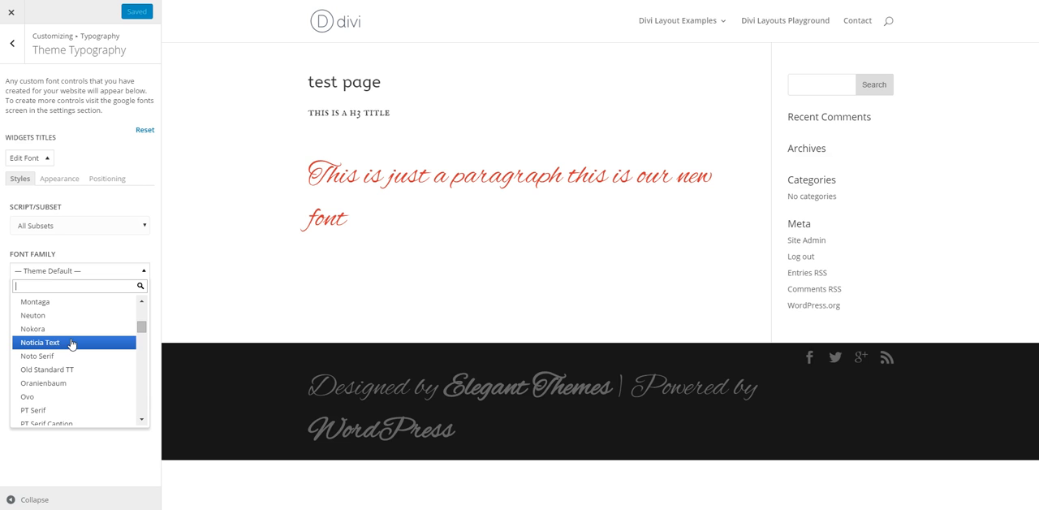
left_click(32, 329)
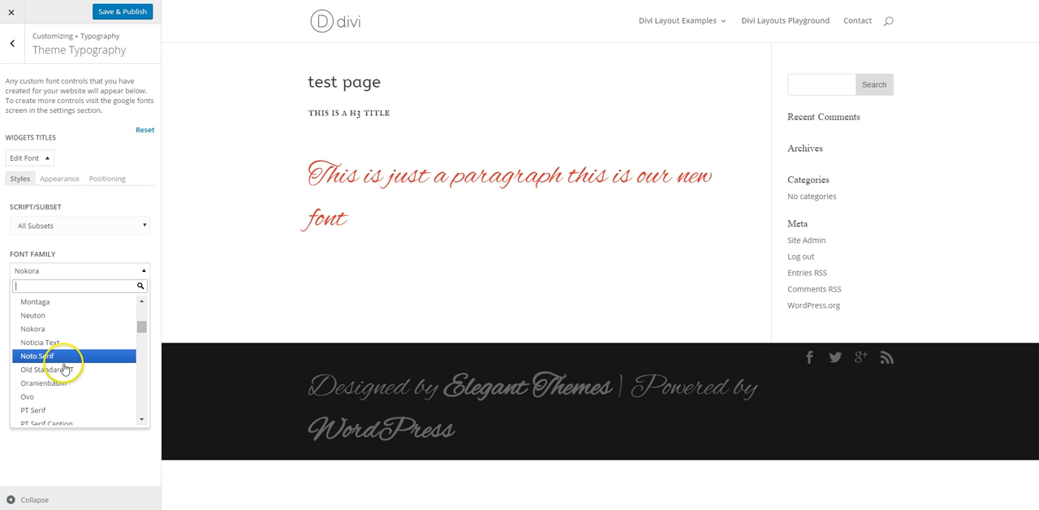
left_click(46, 370)
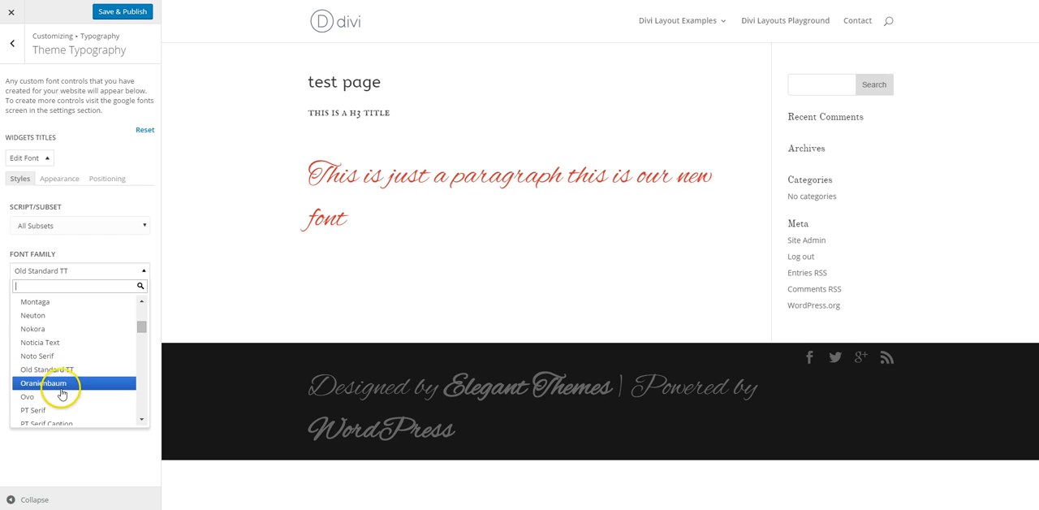
left_click(33, 413)
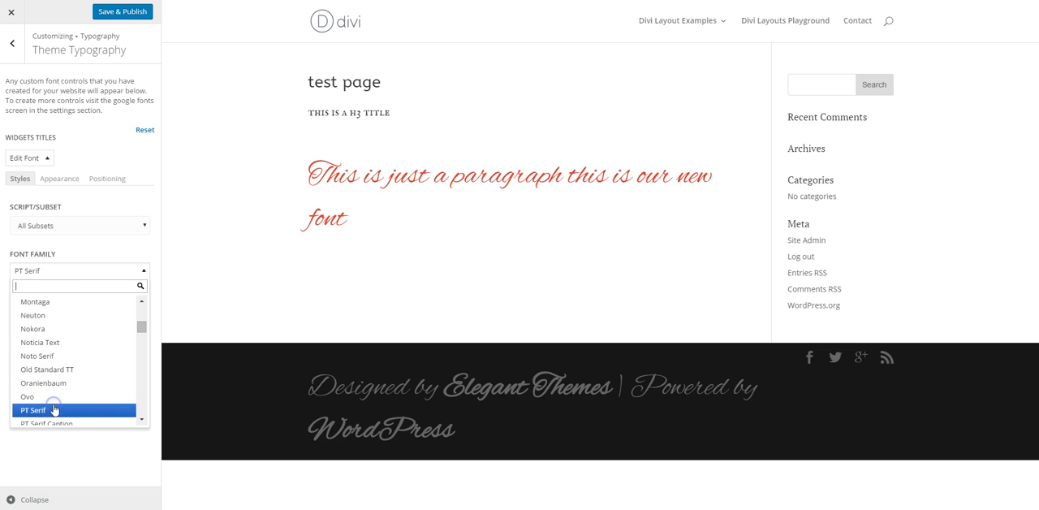
scroll("down", 3)
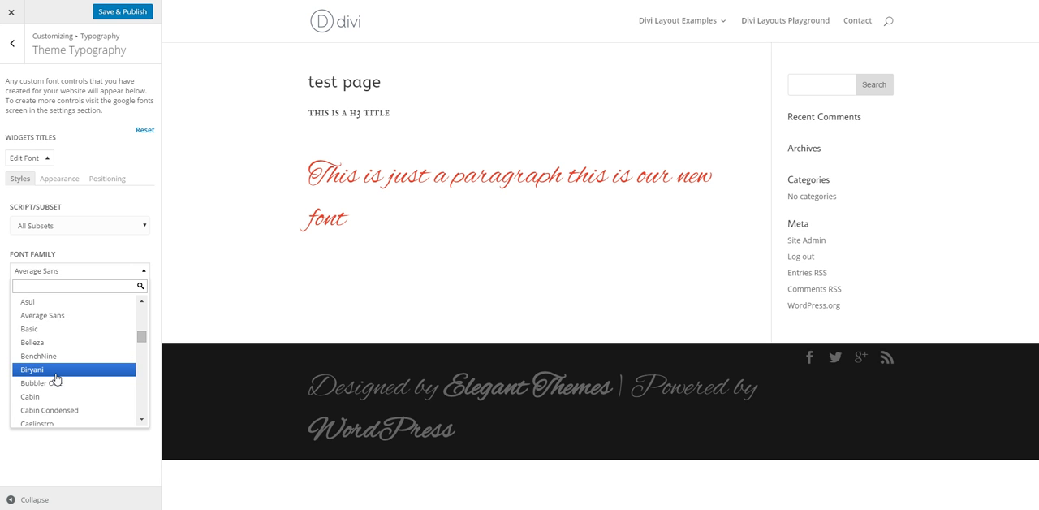
left_click(33, 369)
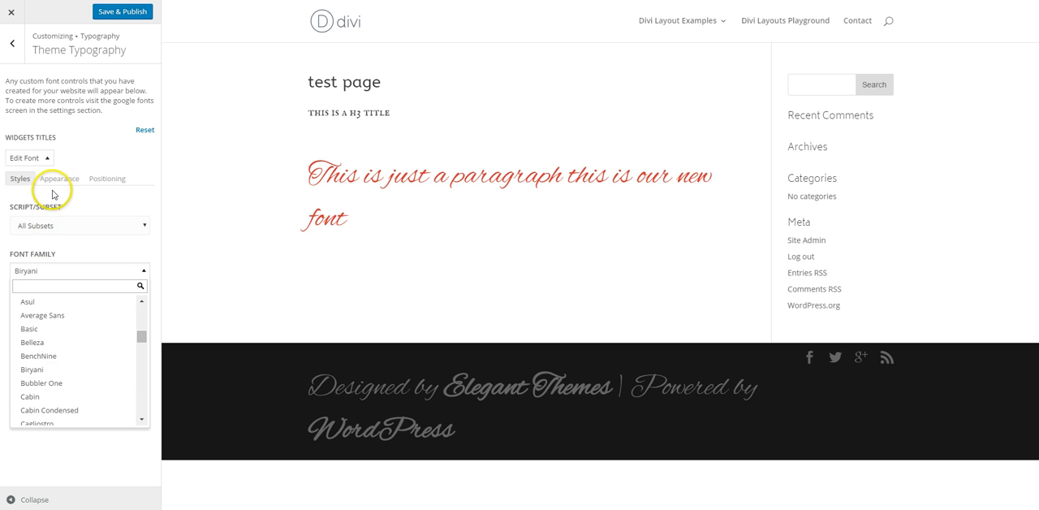
mouse_move(56, 310)
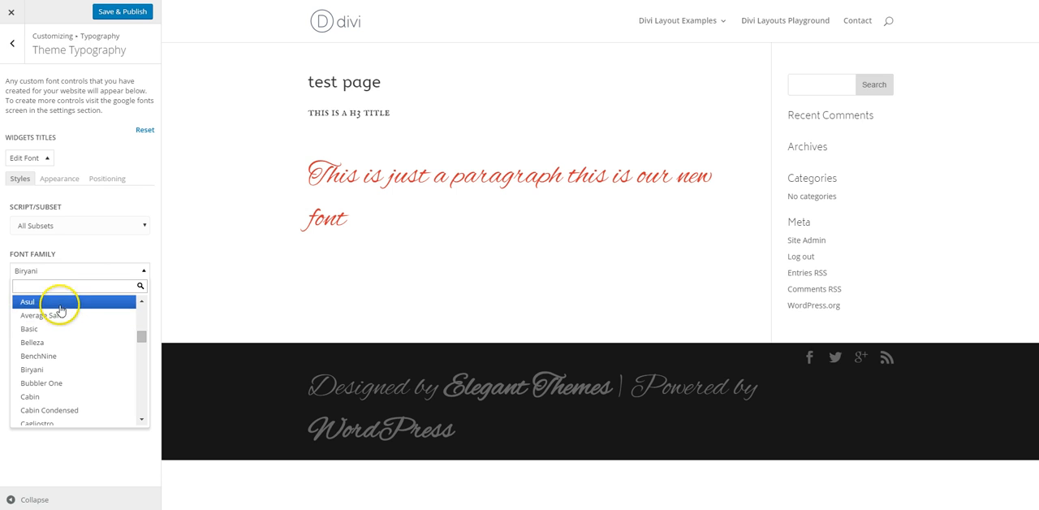
left_click(24, 302)
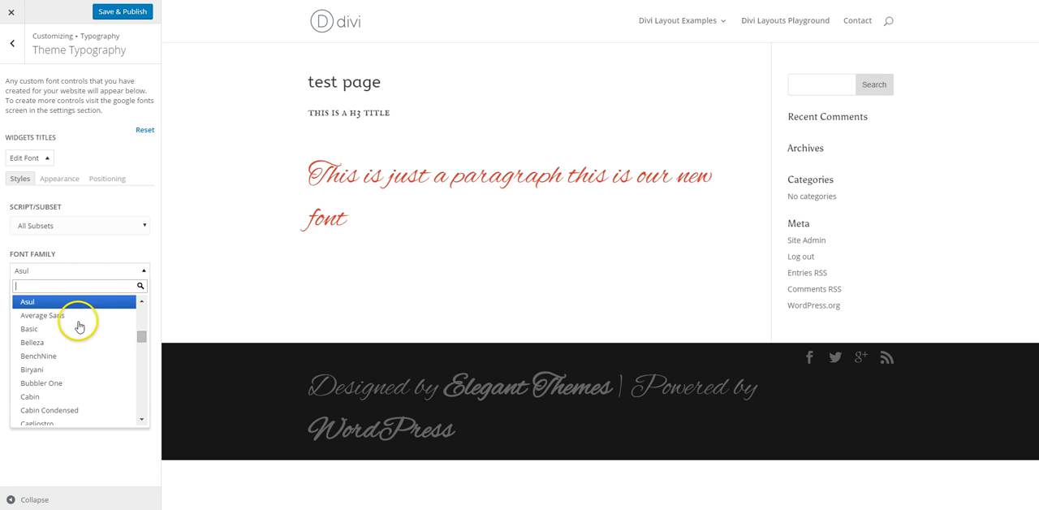
left_click(29, 328)
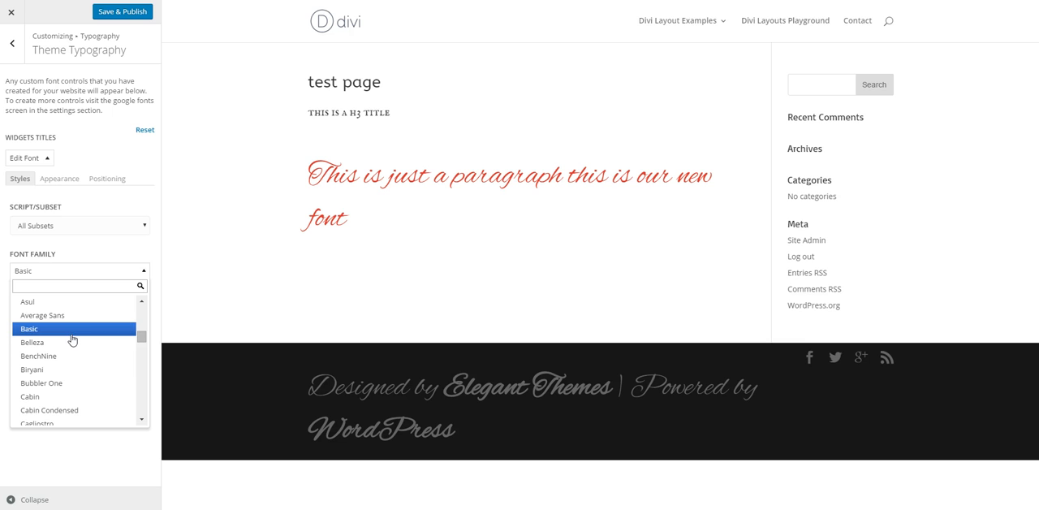
left_click(59, 178)
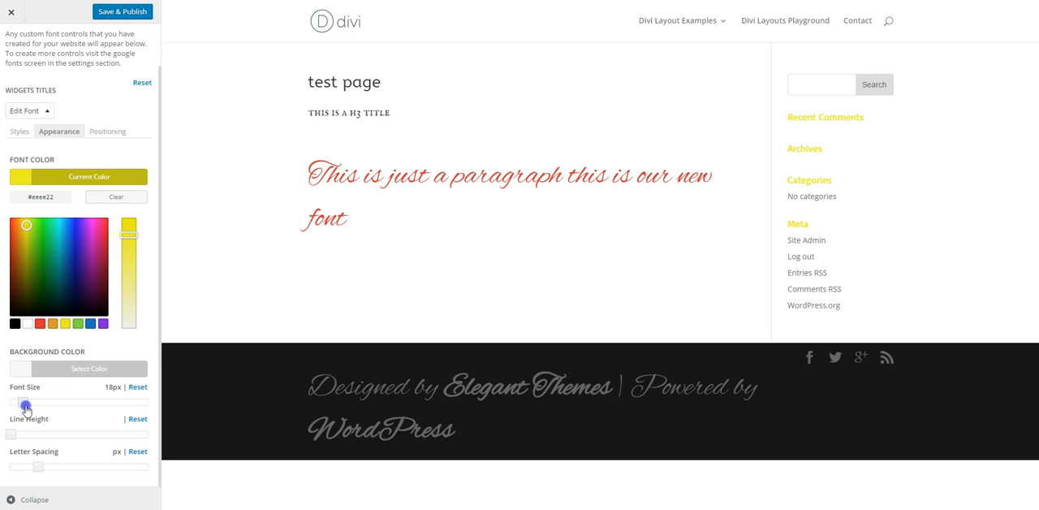
Enlarge the widget titles to 42px and publish the customizer changes.
left_click_drag(24, 401, 59, 401)
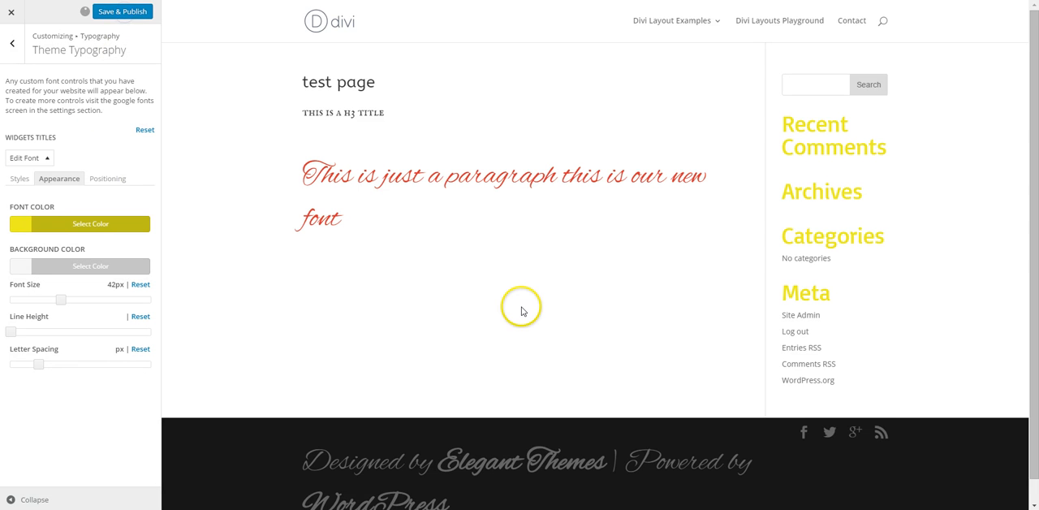
left_click(124, 14)
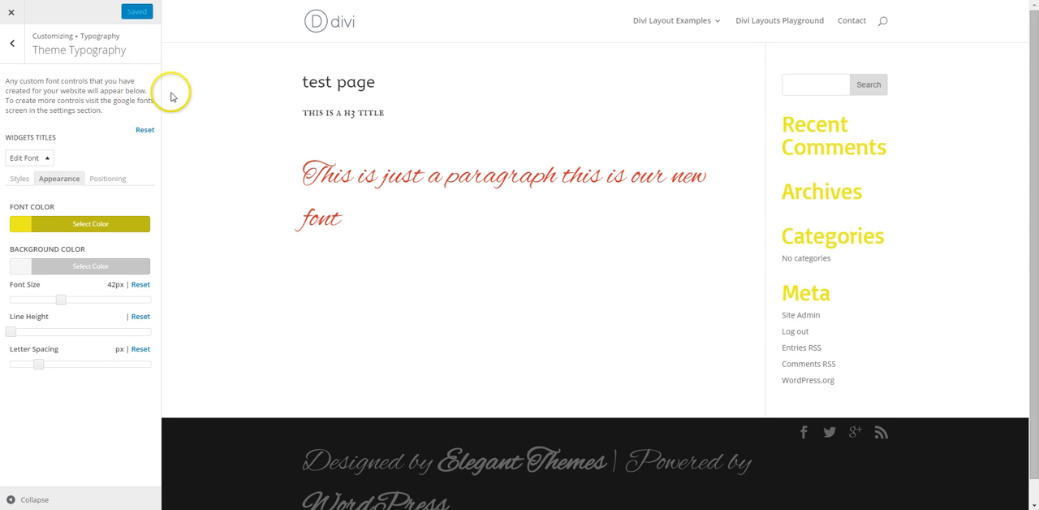
mouse_move(759, 200)
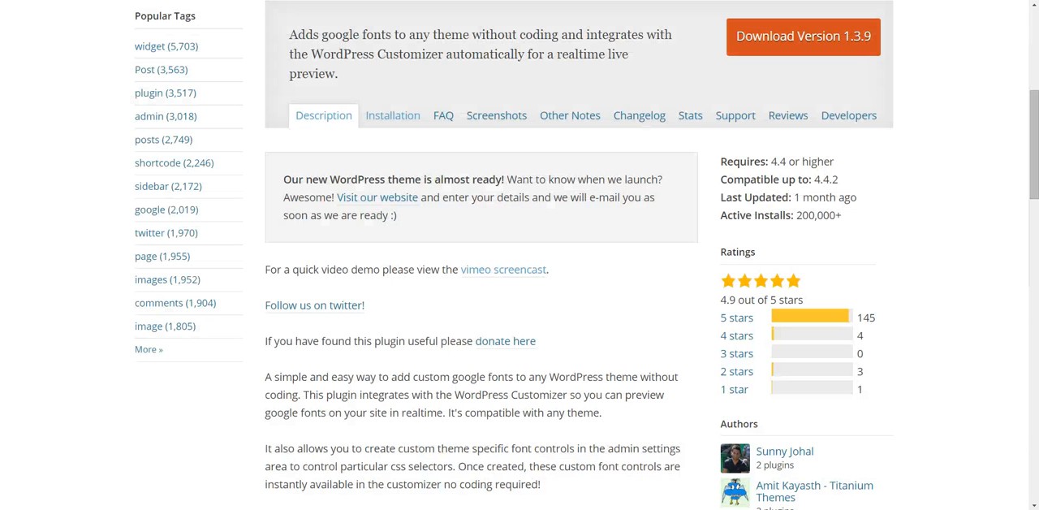
scroll("up", 3)
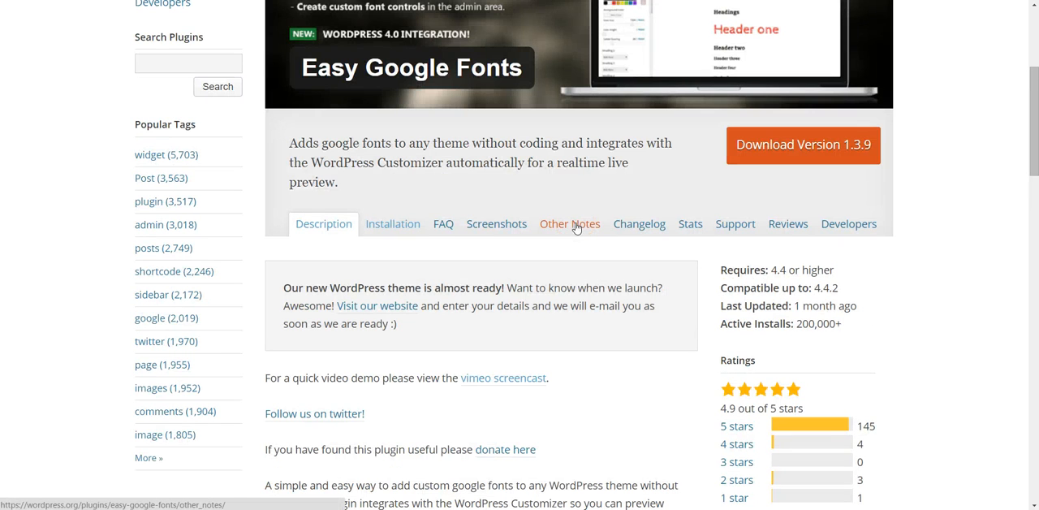